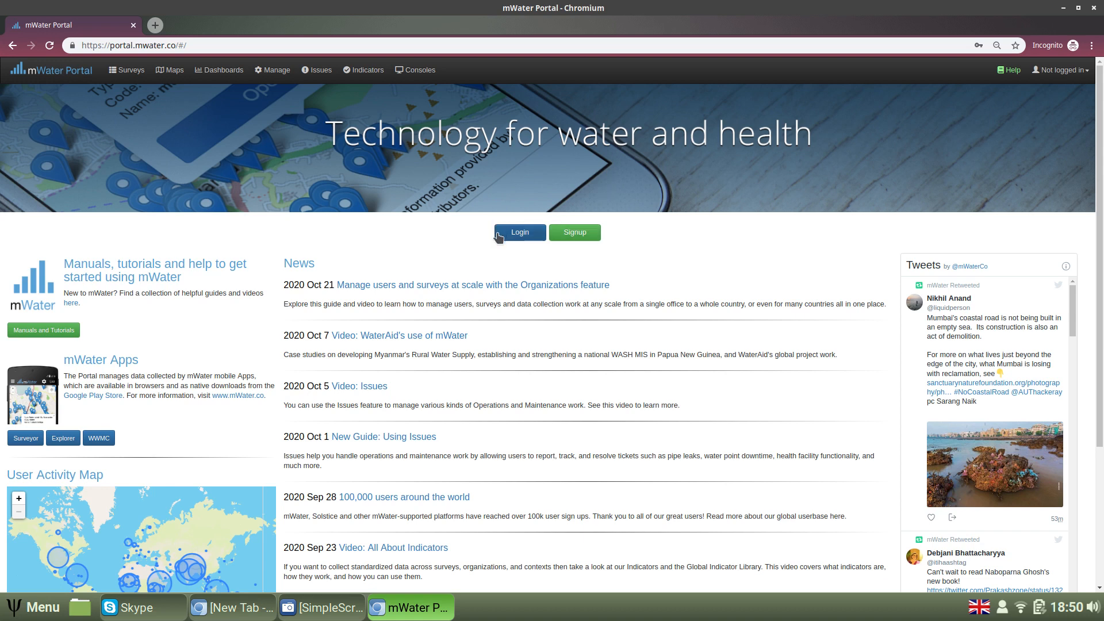
click(518, 232)
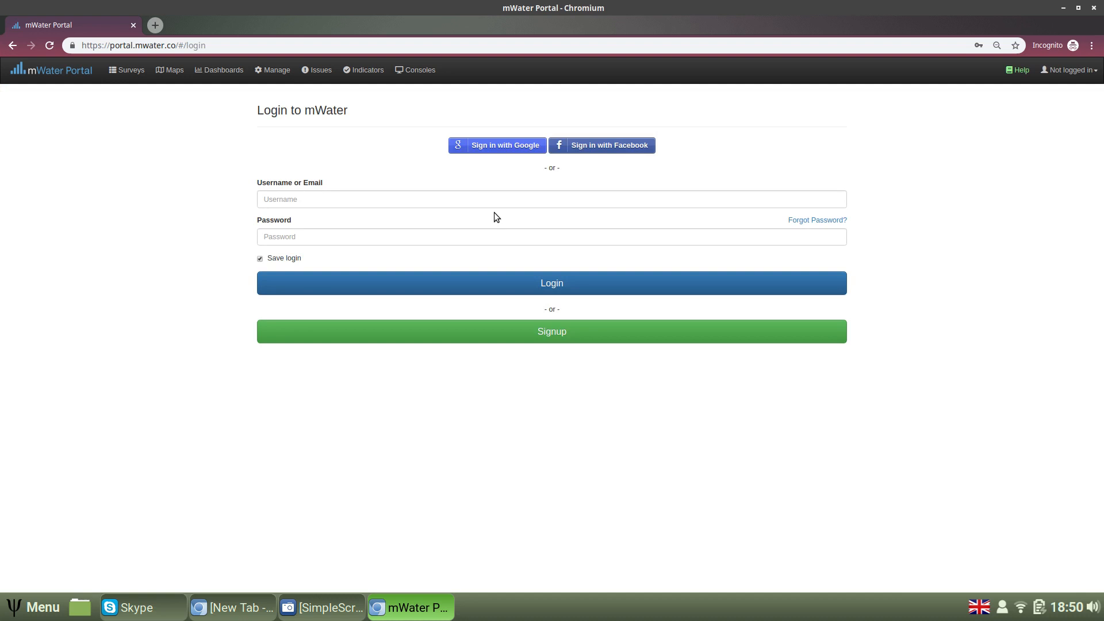
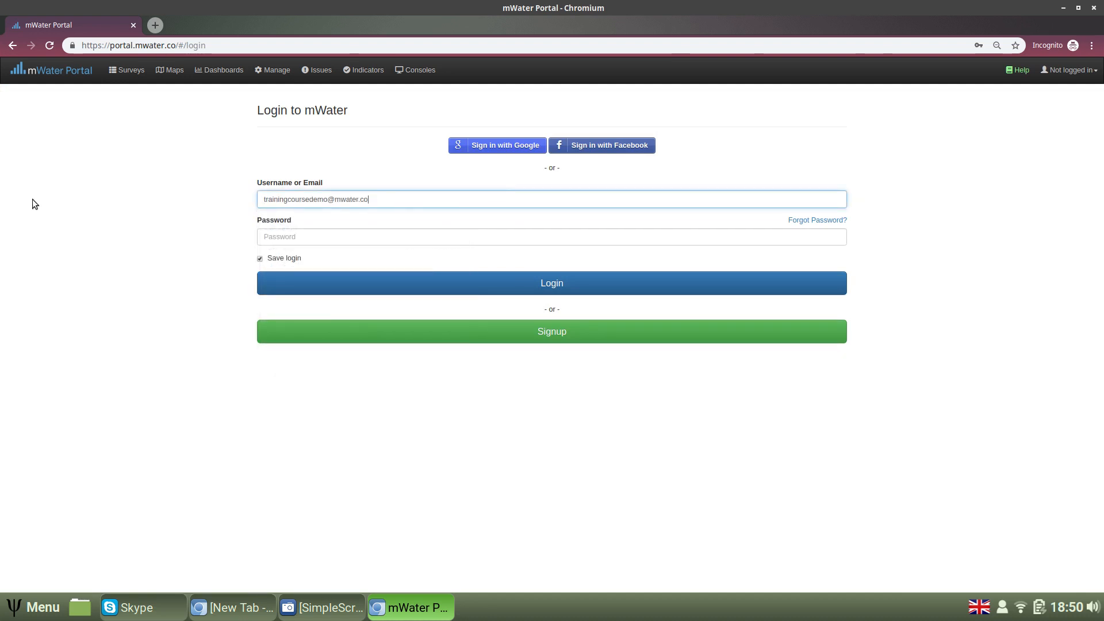
mouse_move(96, 247)
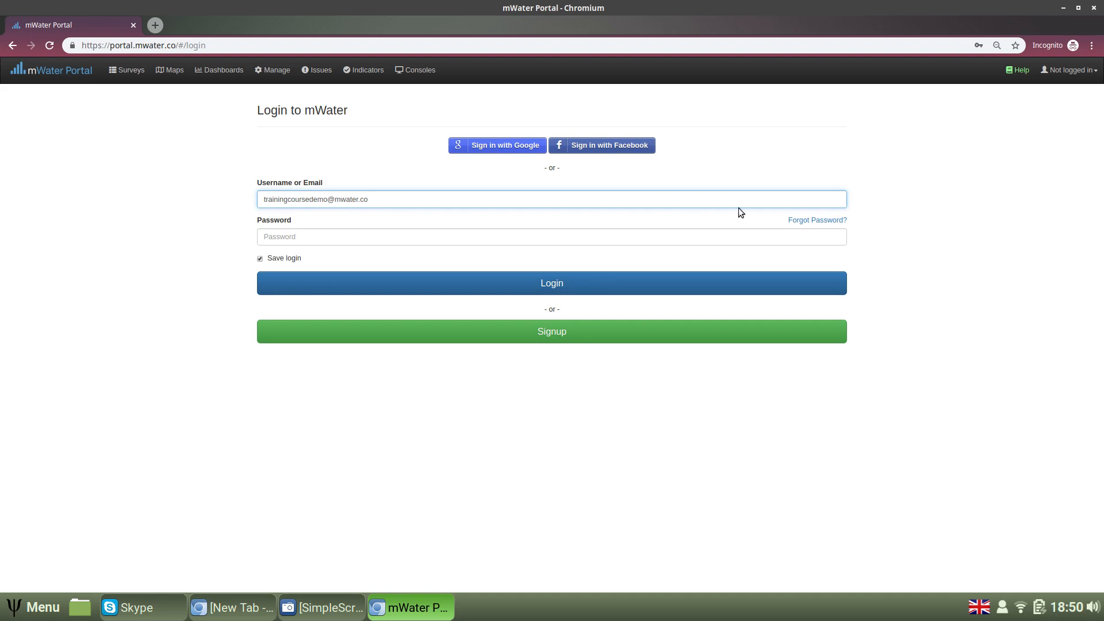
mouse_move(816, 219)
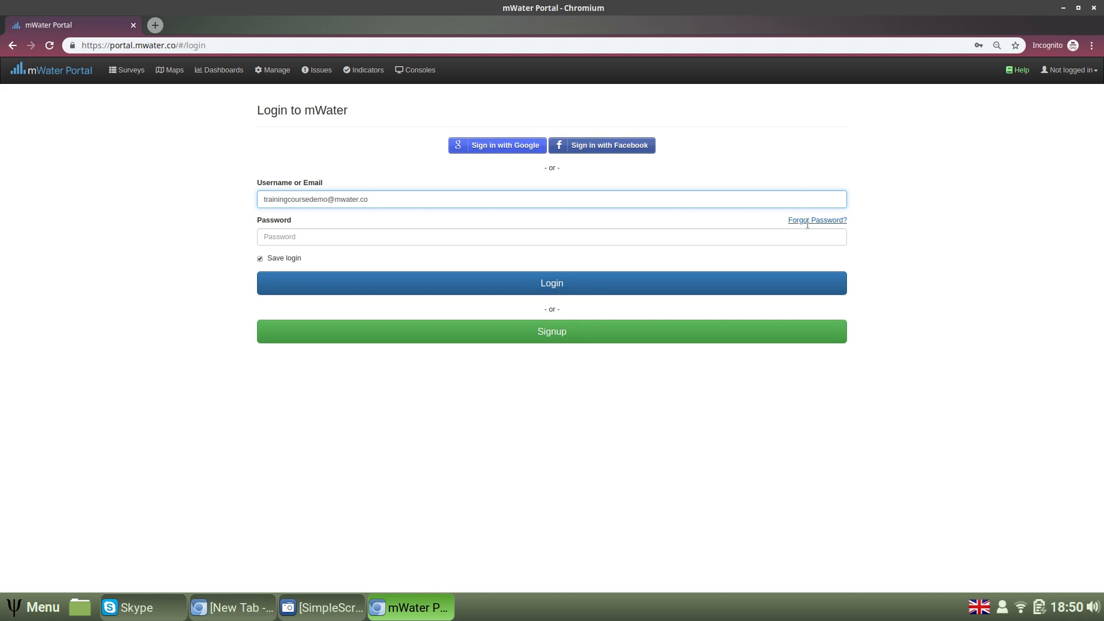
mouse_move(511, 220)
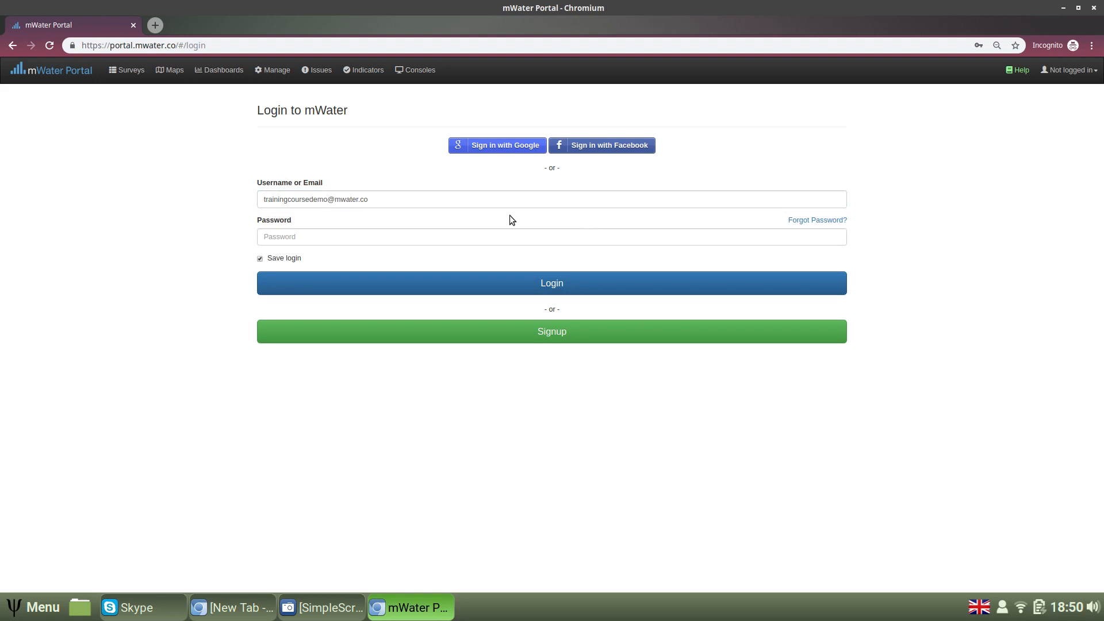
Step: Request a password-reset email via Forgot Password and acknowledge the alert
click(816, 219)
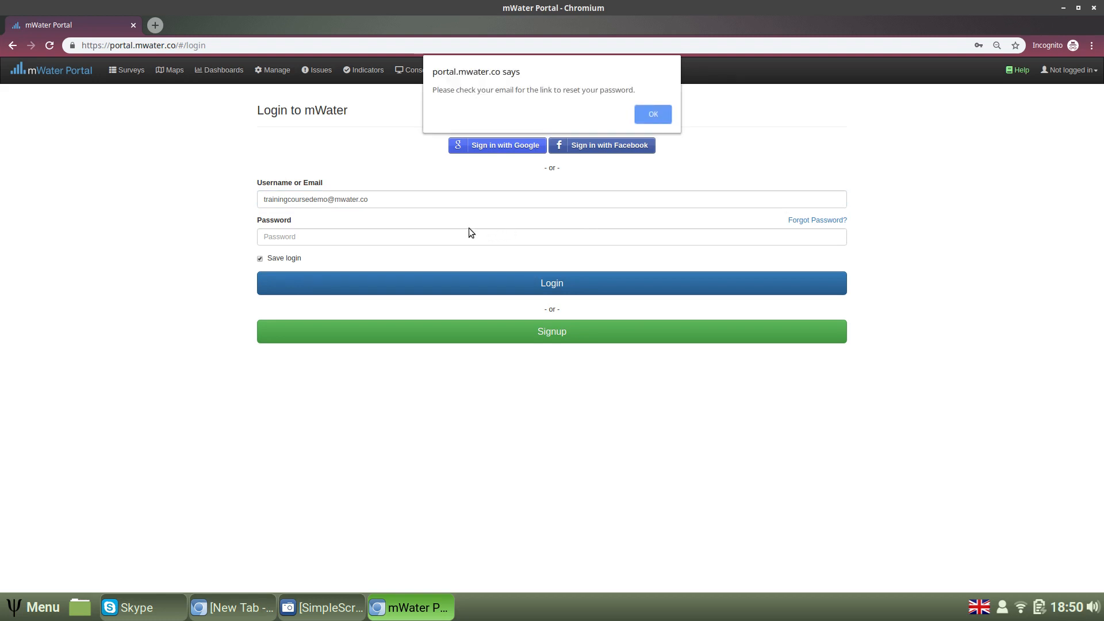
click(651, 114)
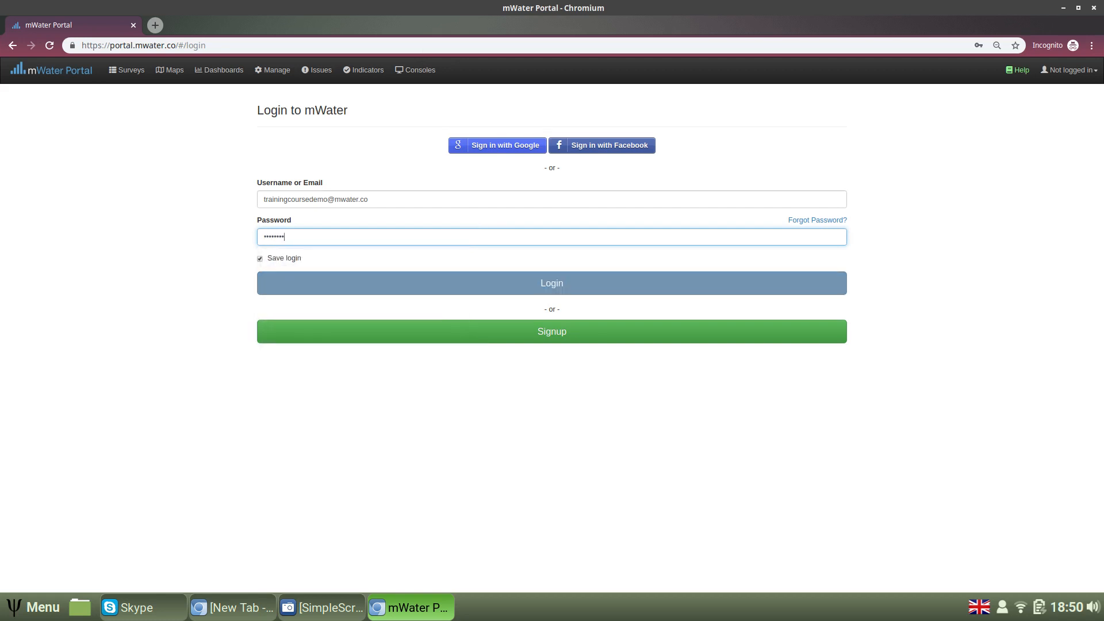
Step: Log in to the TrainingCourseDemo account and open its user menu
click(551, 282)
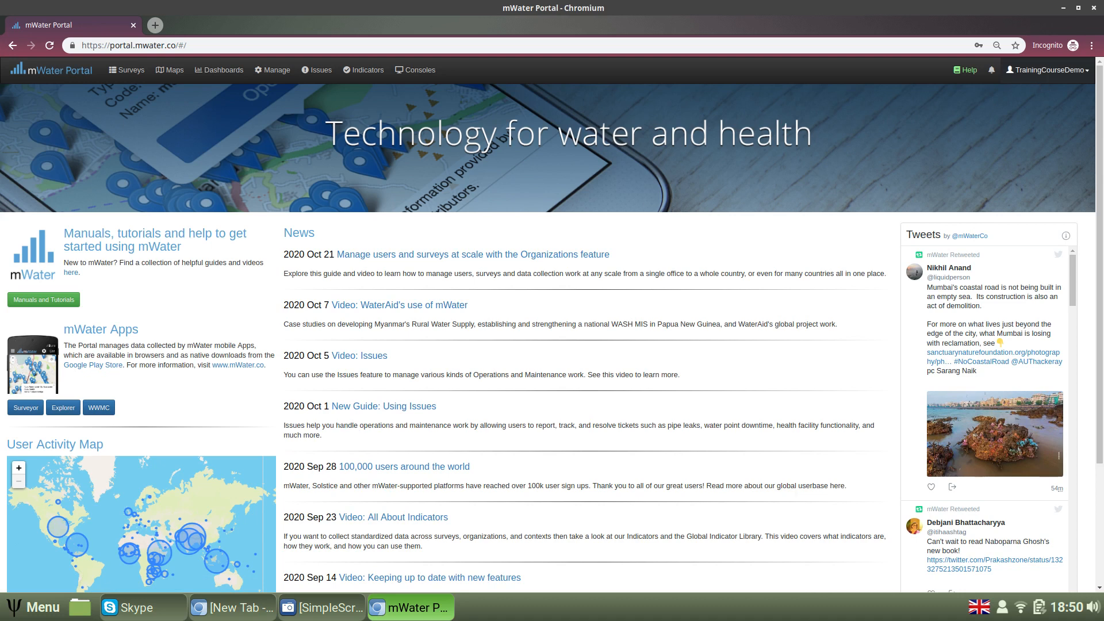
click(1047, 70)
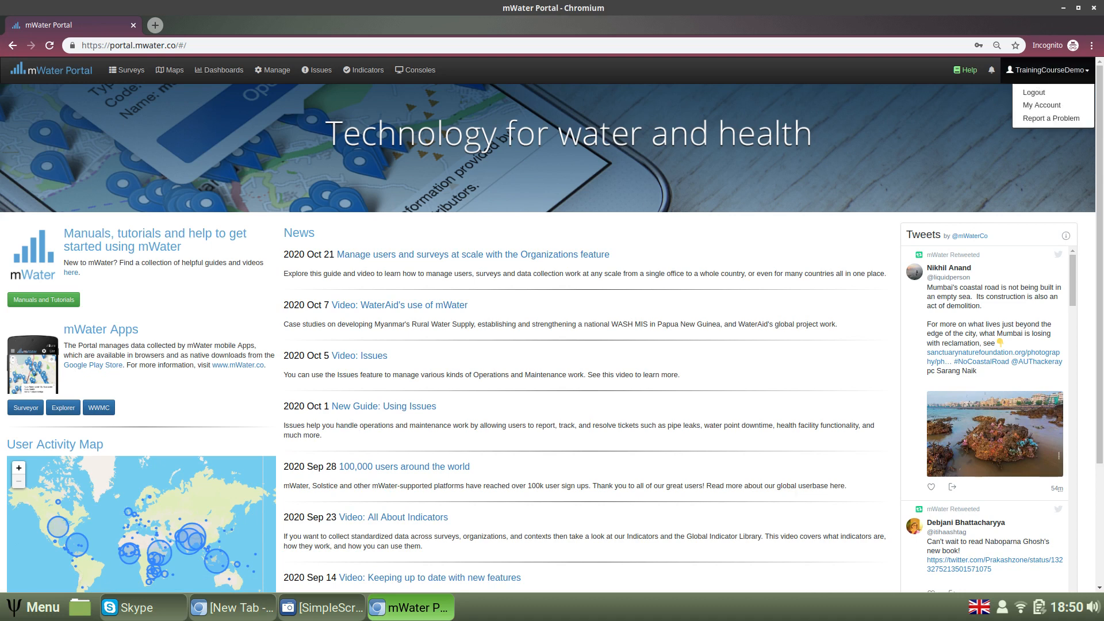
mouse_move(990, 40)
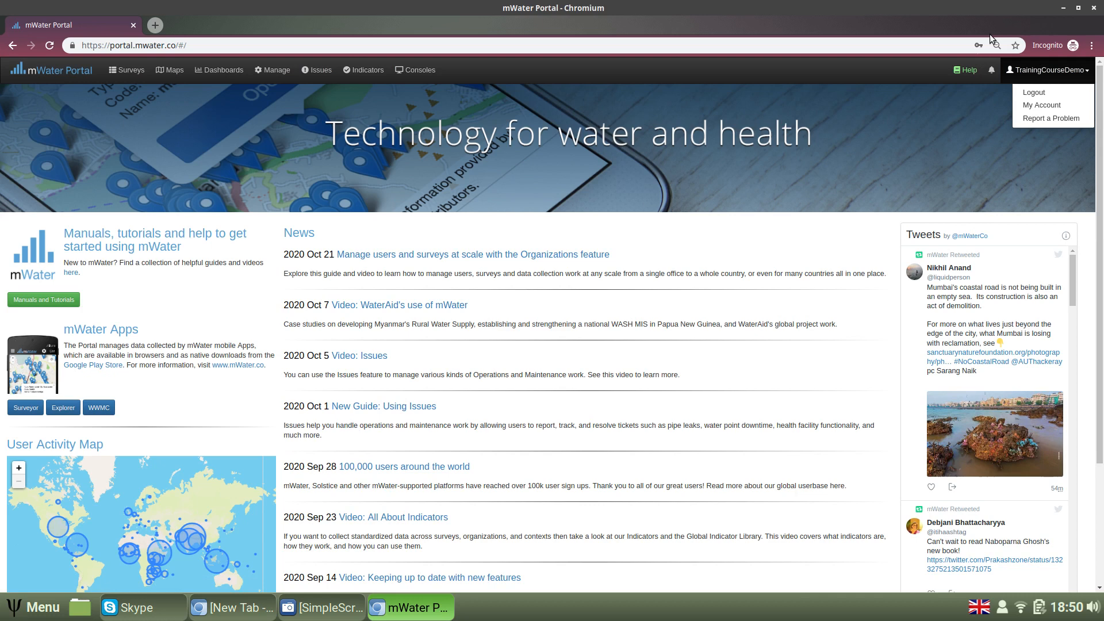
mouse_move(1047, 93)
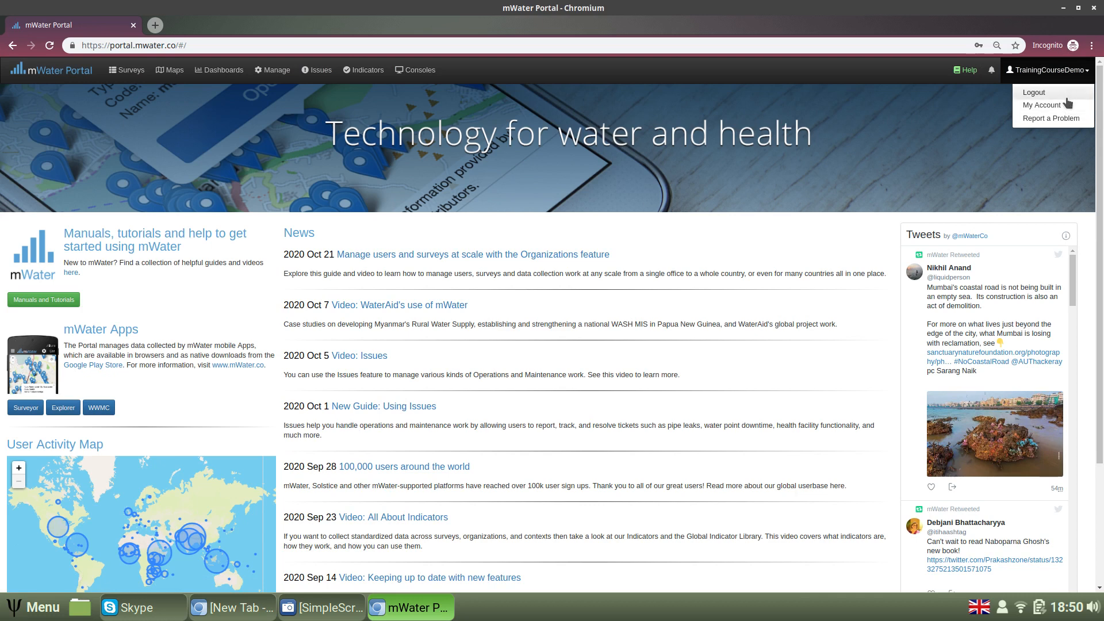
Step: Choose My Account from the TrainingCourseDemo user menu
click(1045, 105)
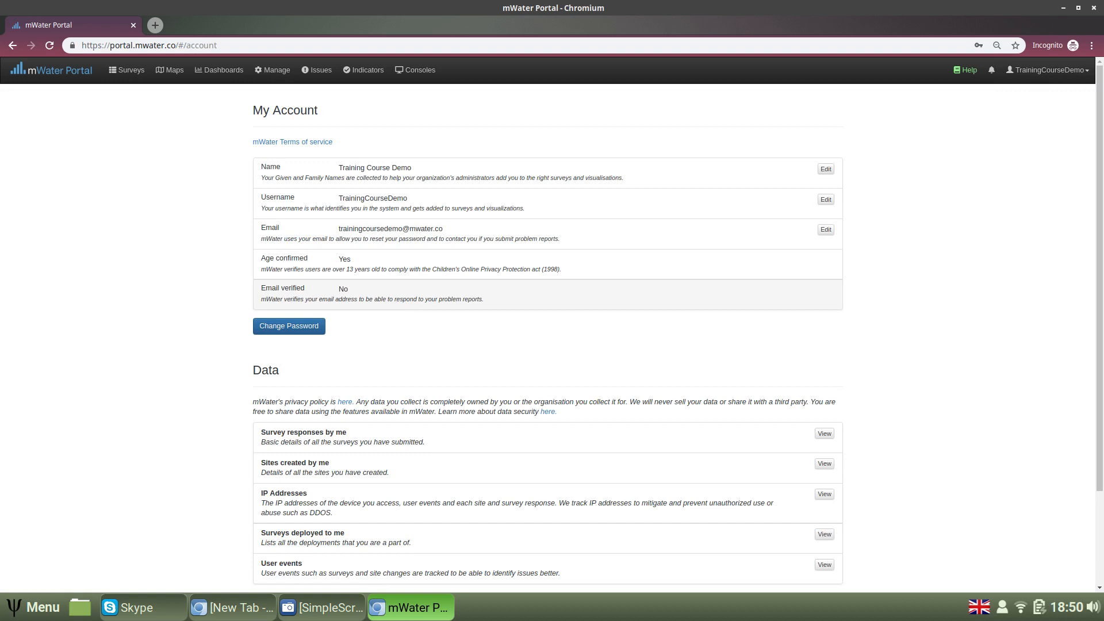
mouse_move(114, 228)
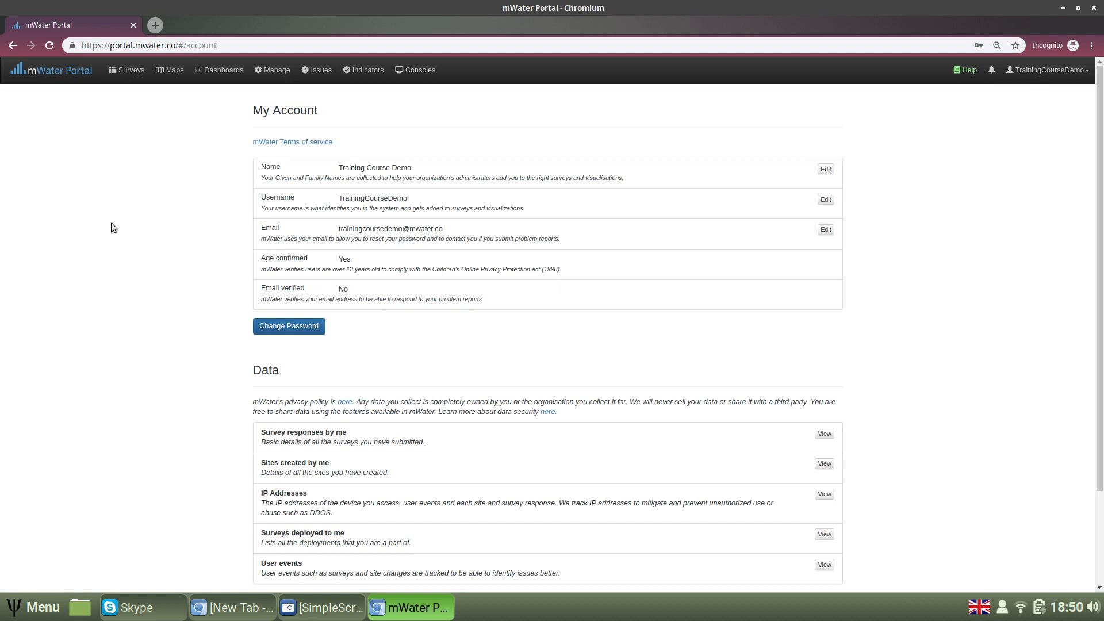
mouse_move(385, 236)
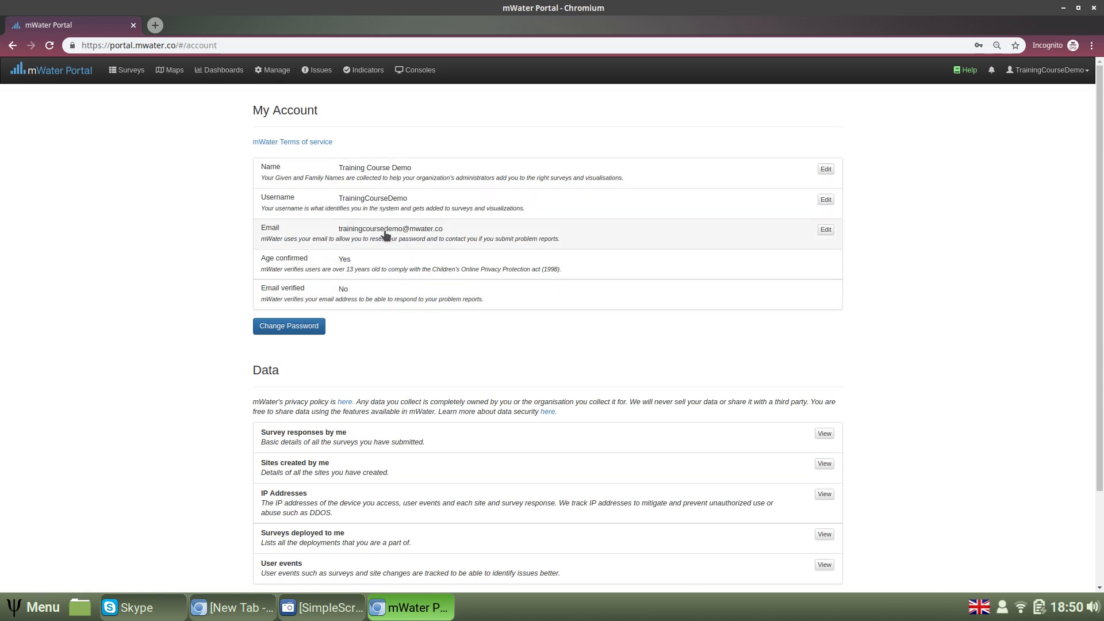
mouse_move(285, 150)
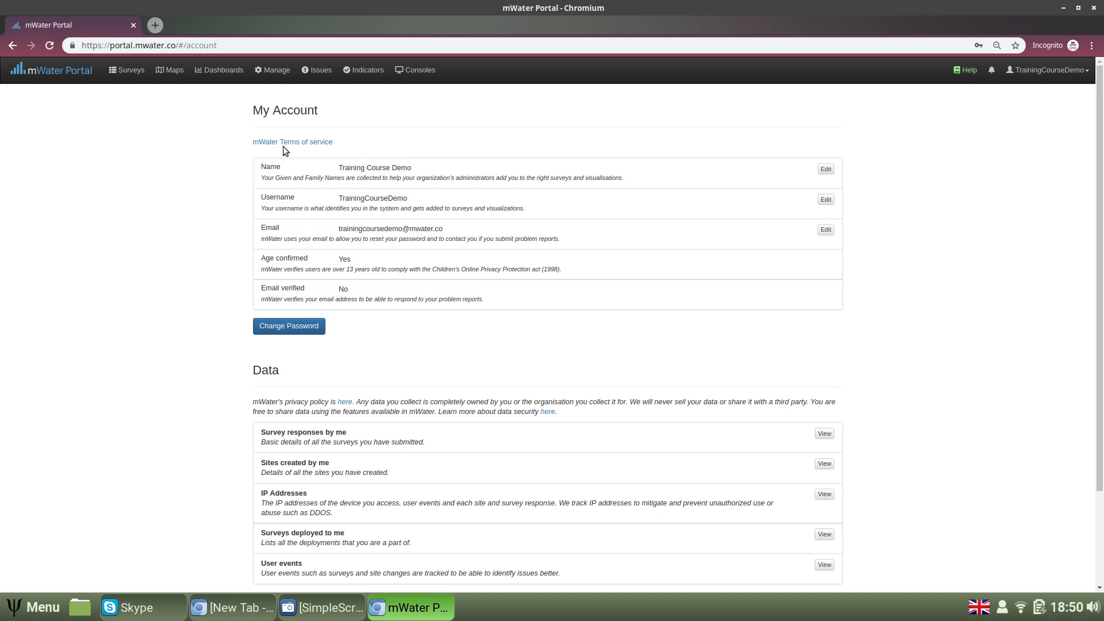
mouse_move(292, 142)
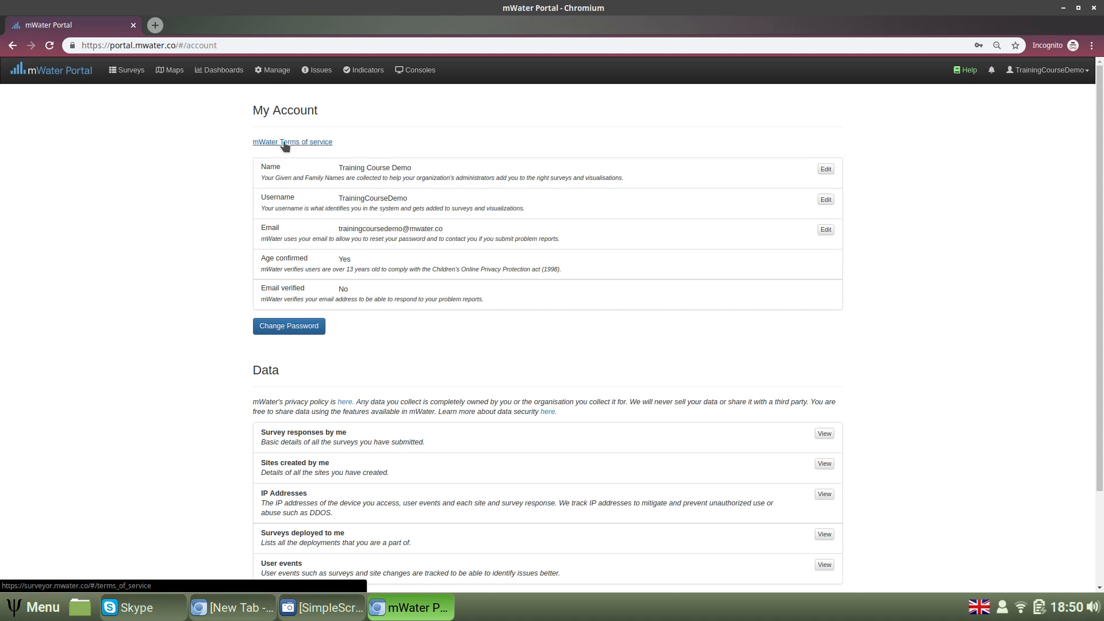
mouse_move(448, 186)
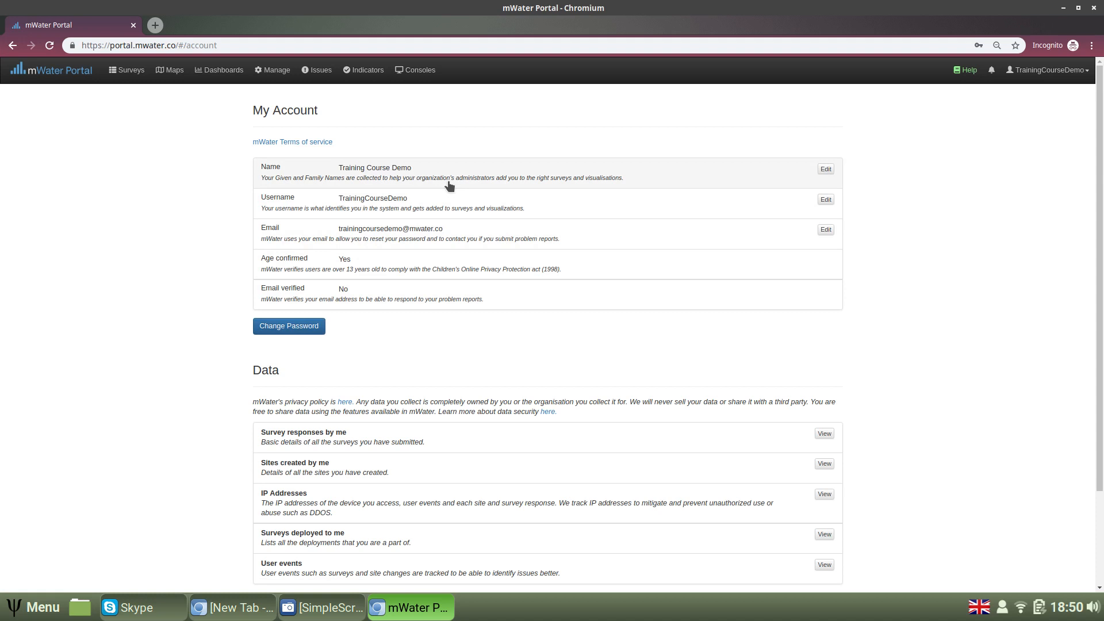
mouse_move(453, 273)
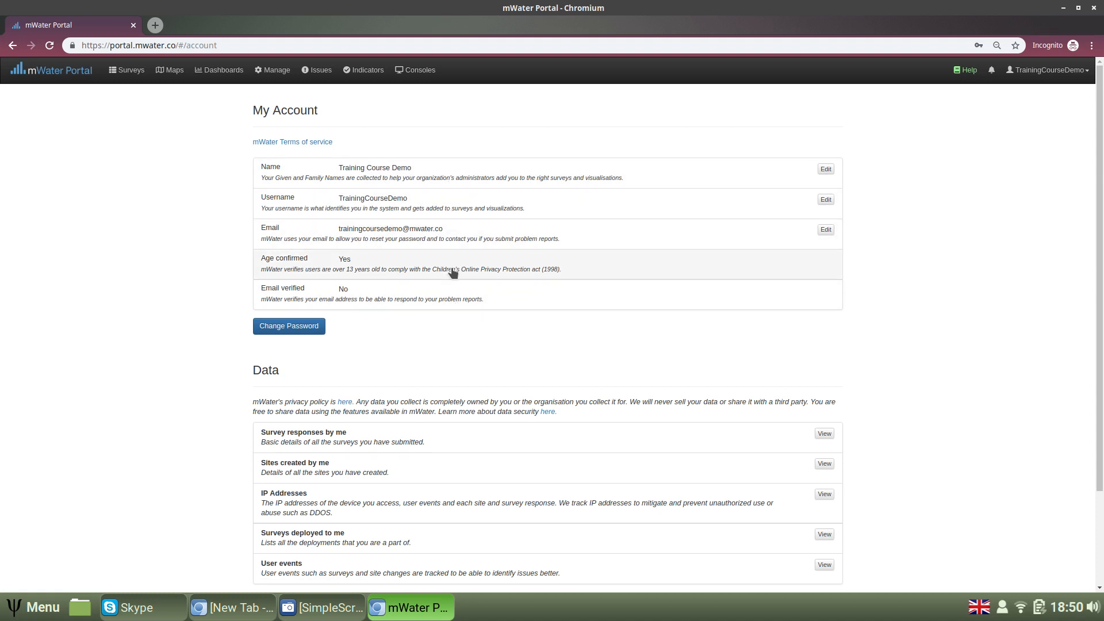
mouse_move(446, 179)
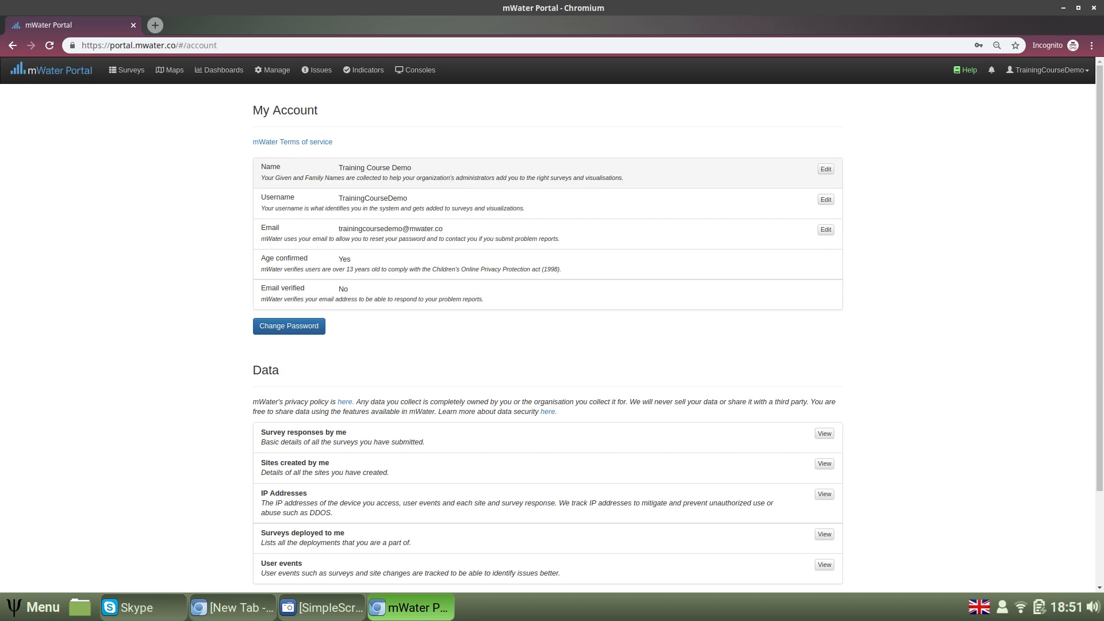
mouse_move(444, 206)
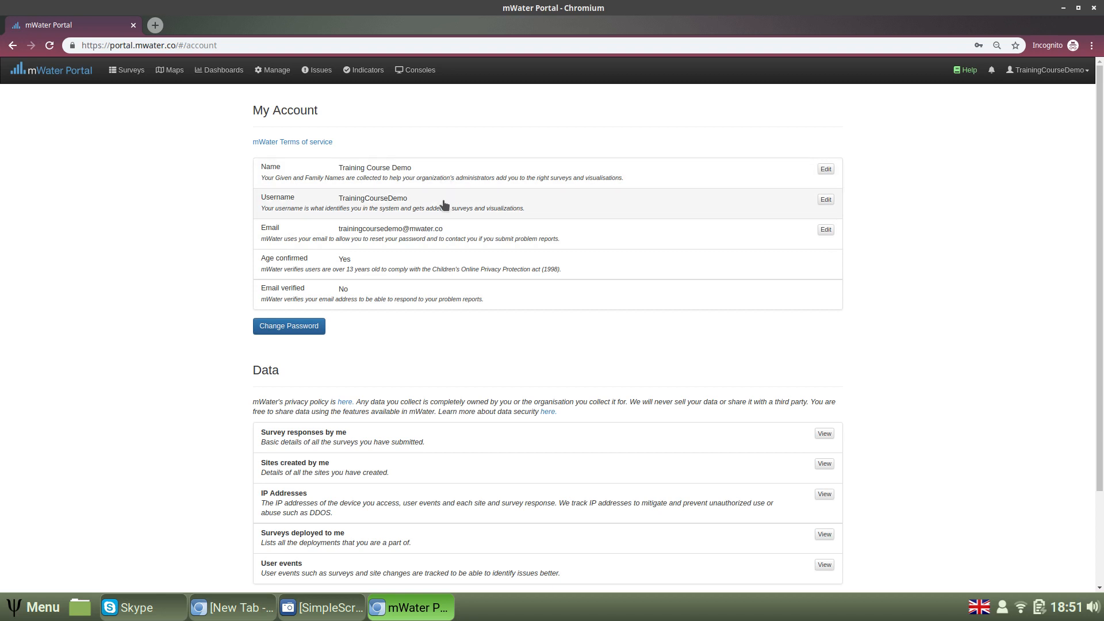
mouse_move(443, 251)
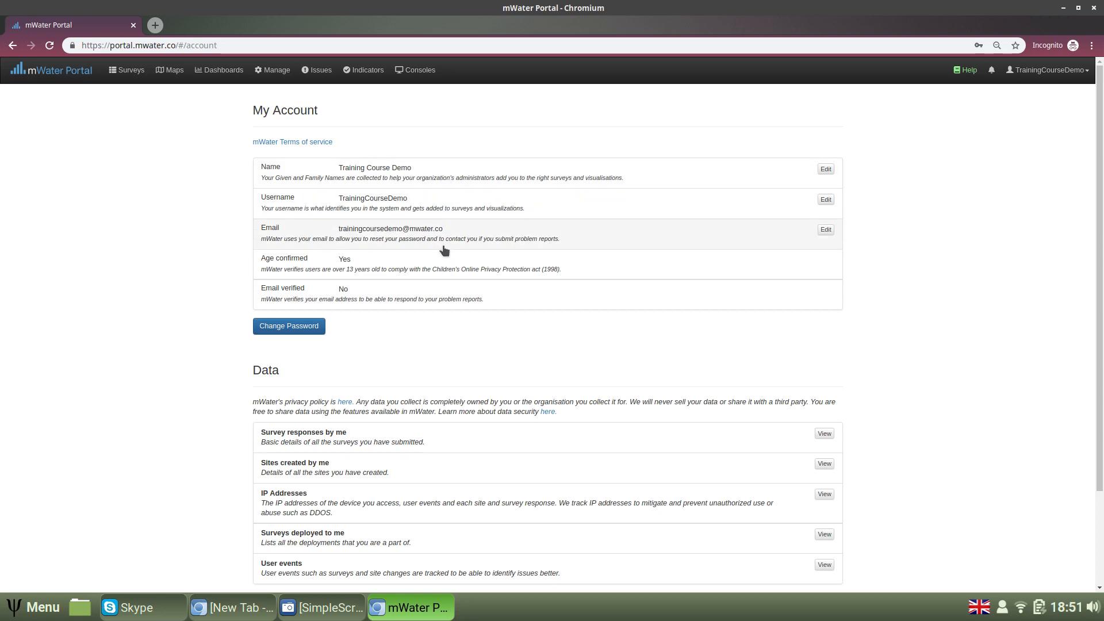
mouse_move(288, 326)
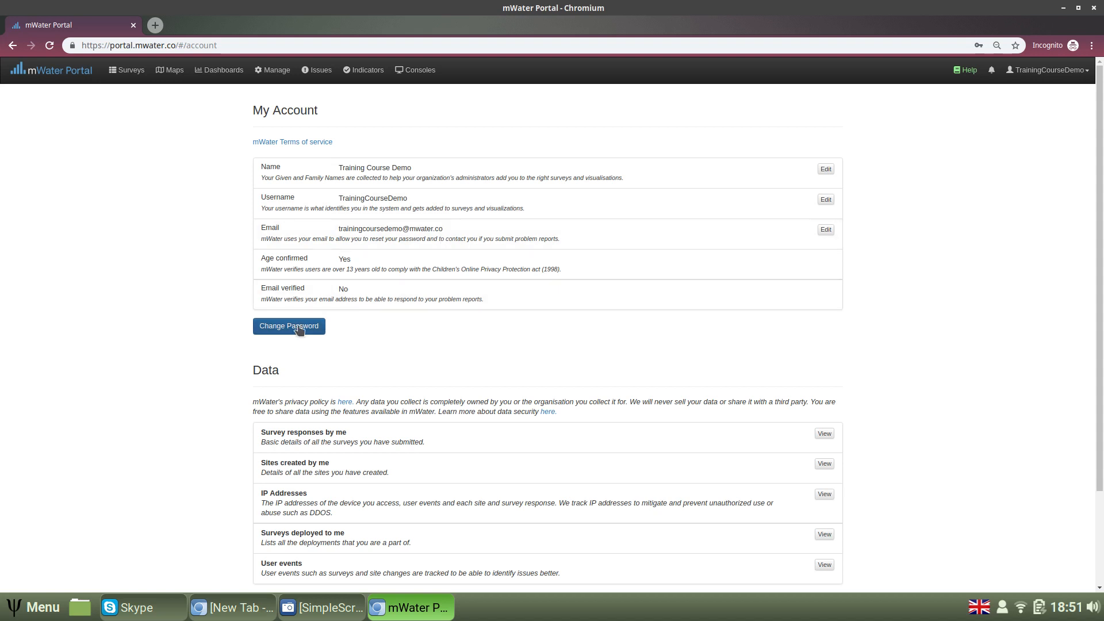
mouse_move(454, 209)
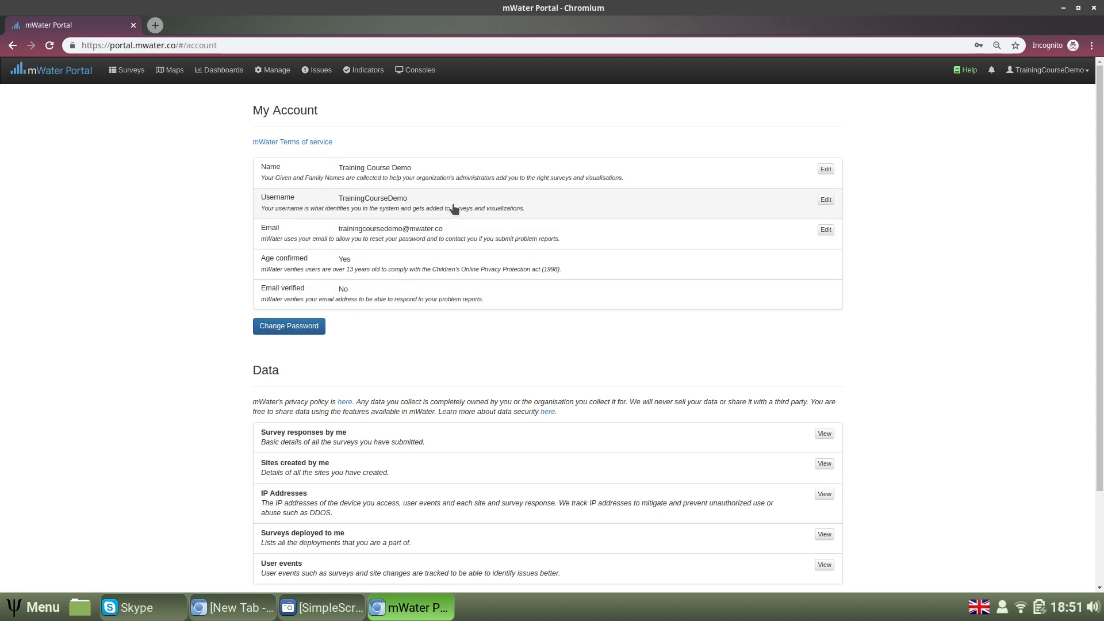
mouse_move(464, 200)
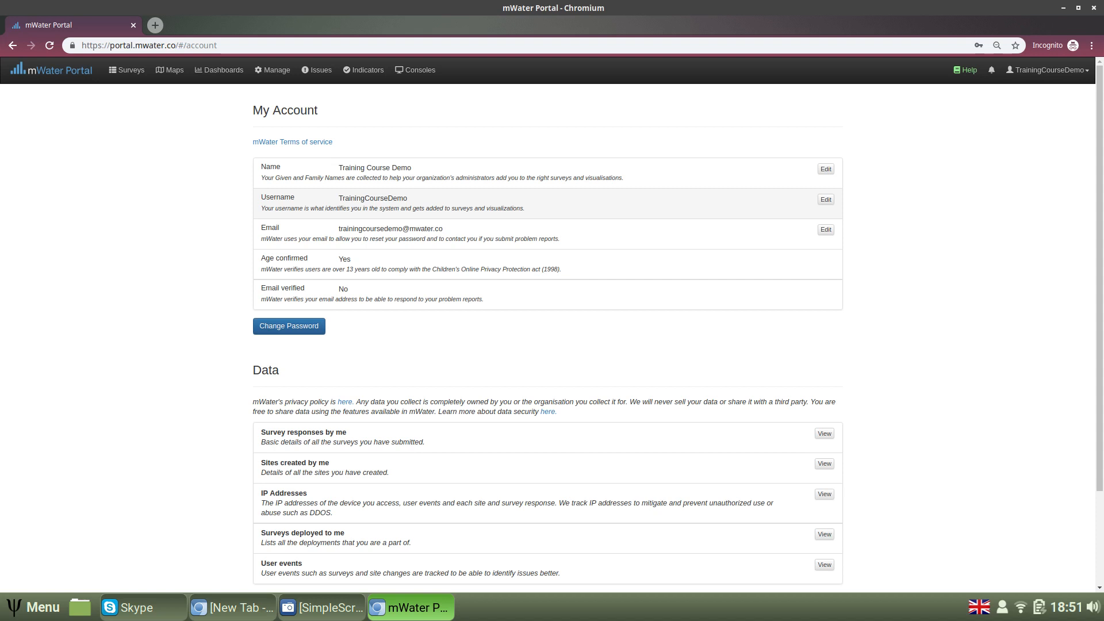
mouse_move(531, 248)
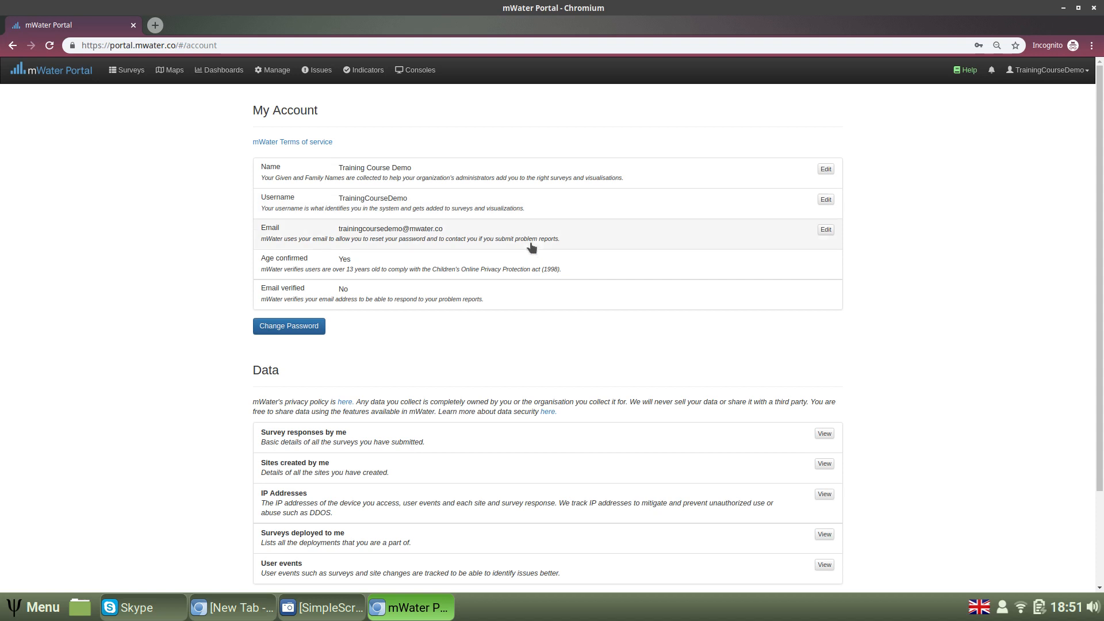
mouse_move(531, 248)
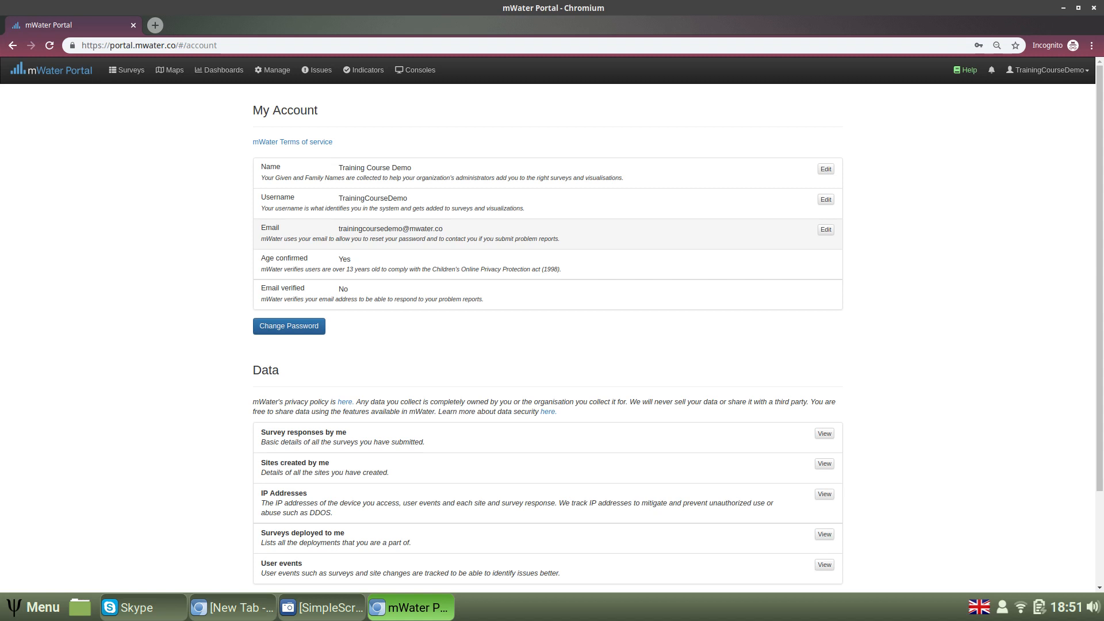
mouse_move(489, 330)
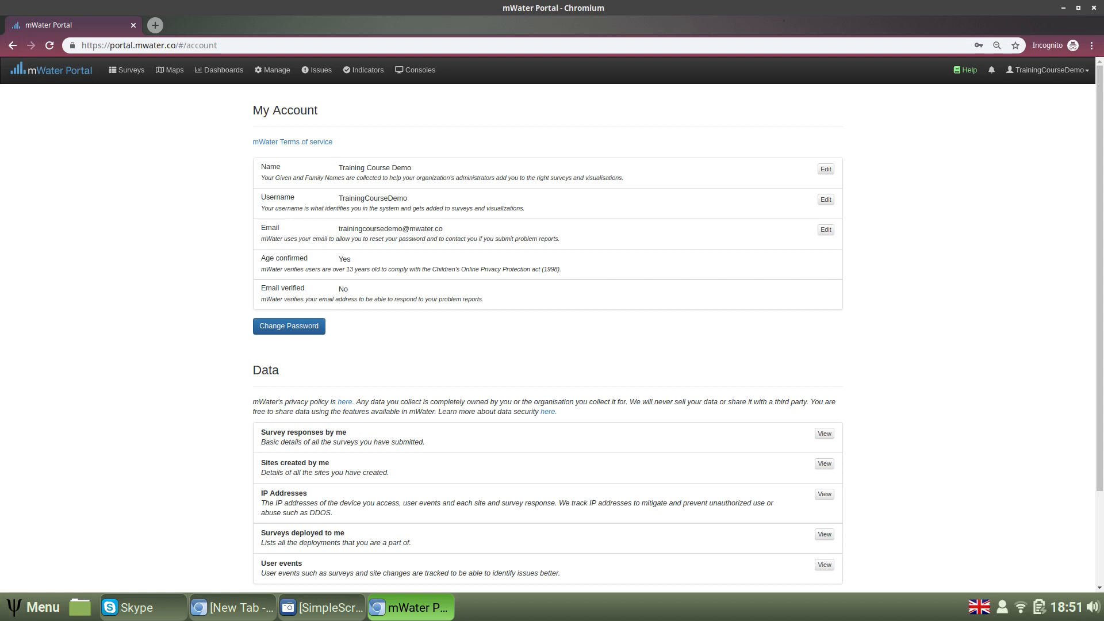
mouse_move(257, 261)
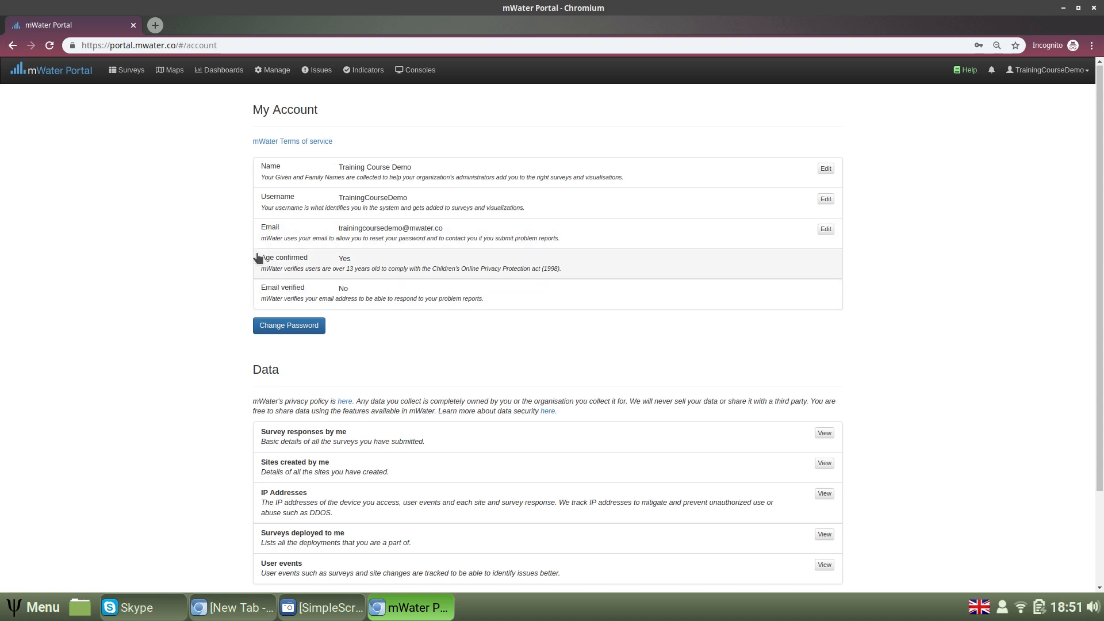
scroll(down, 3)
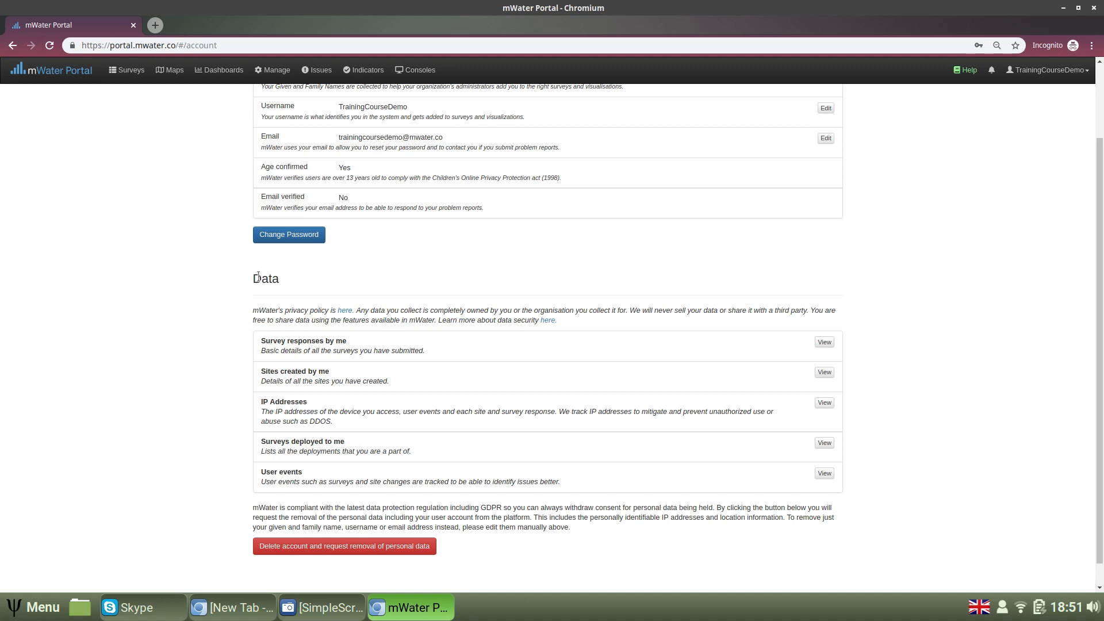
mouse_move(241, 291)
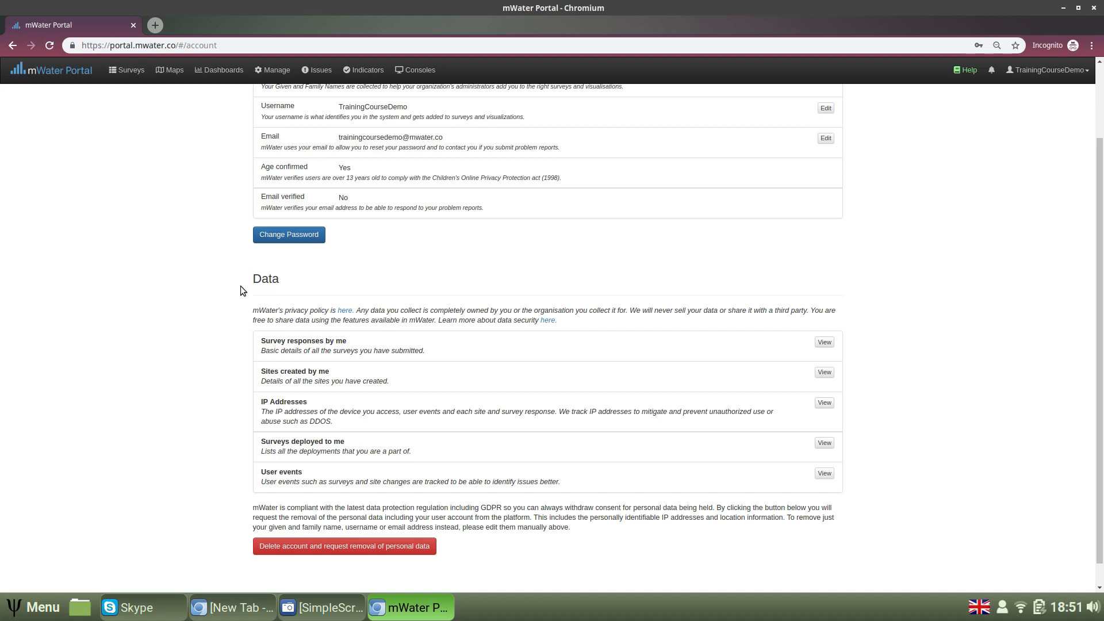
mouse_move(270, 306)
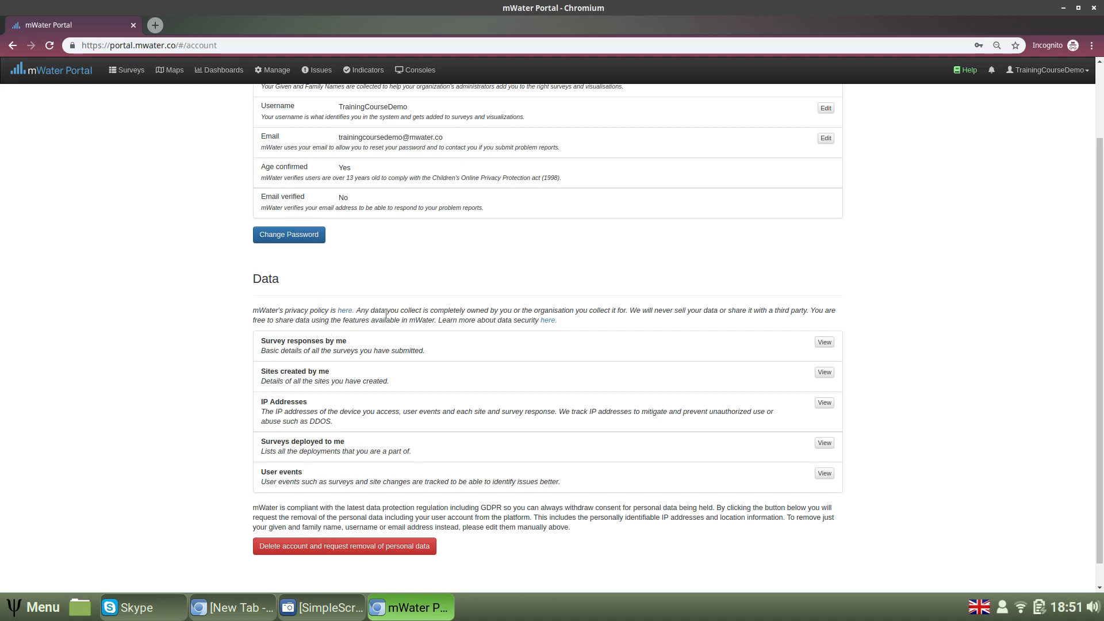
mouse_move(437, 282)
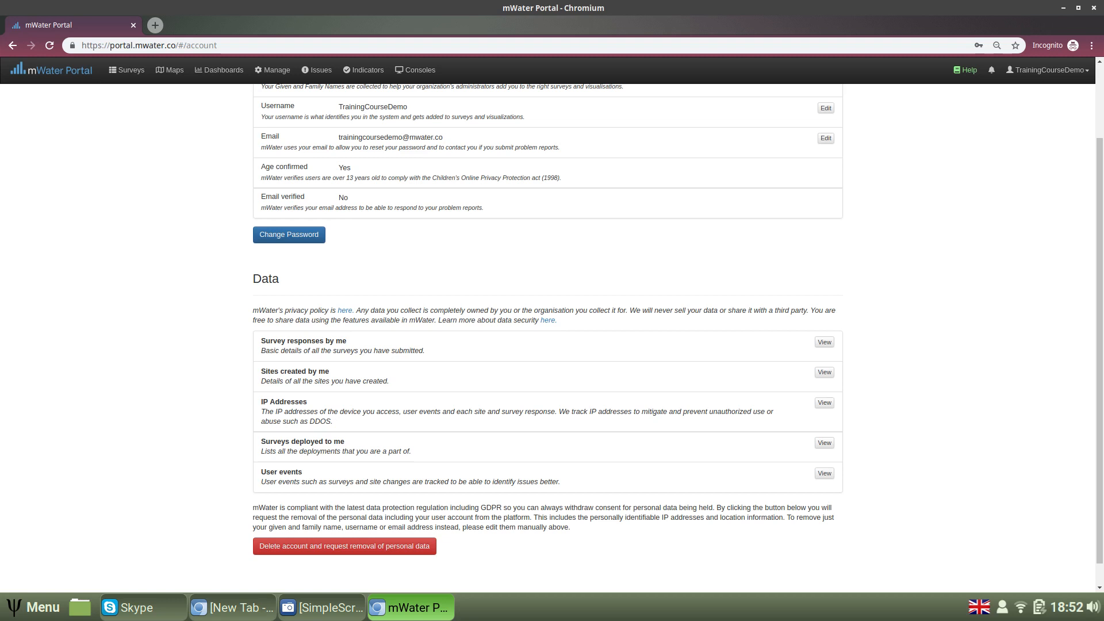
mouse_move(555, 404)
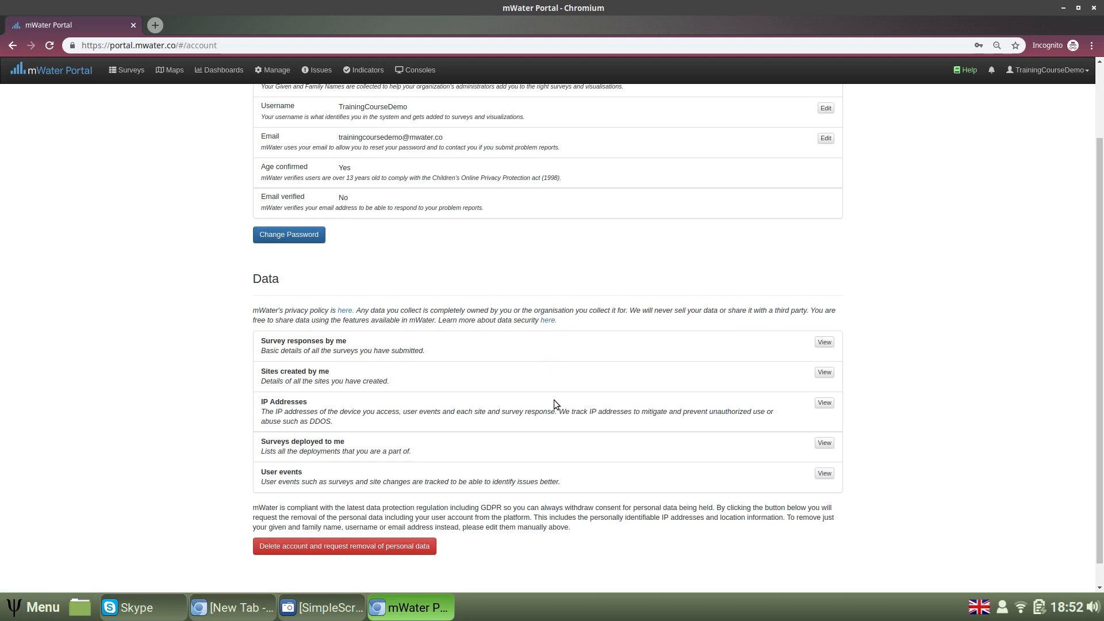
mouse_move(125, 390)
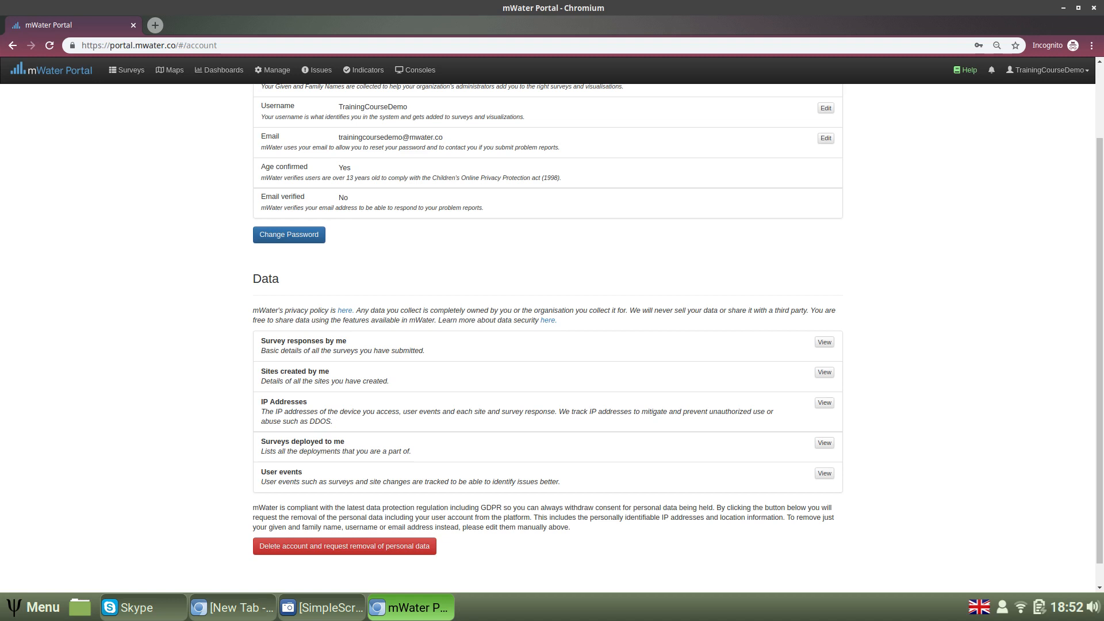
mouse_move(220, 435)
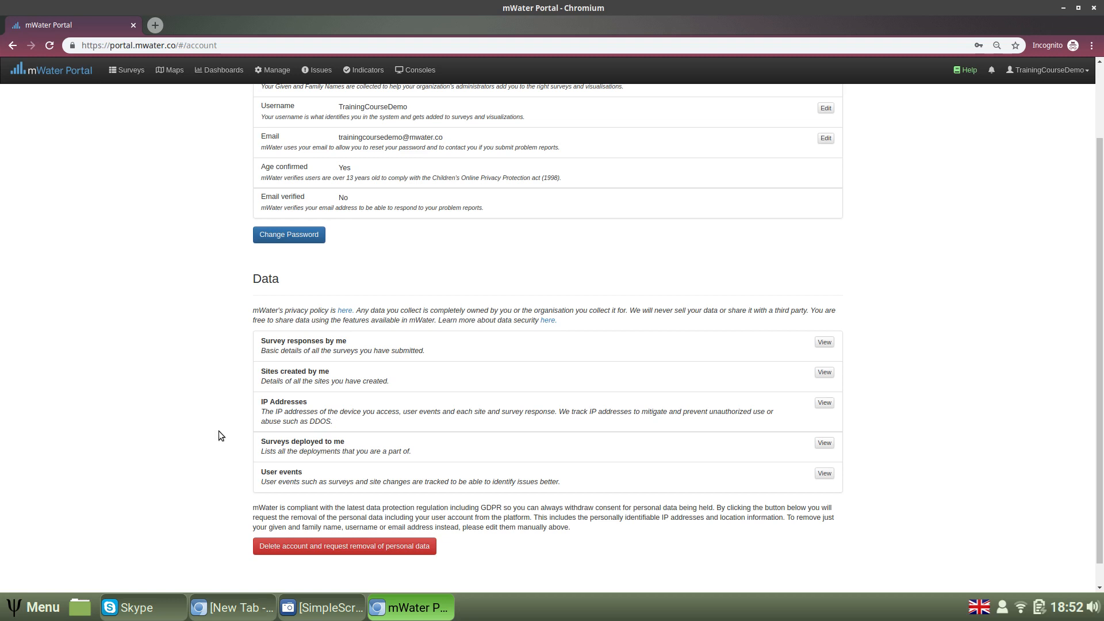
mouse_move(263, 474)
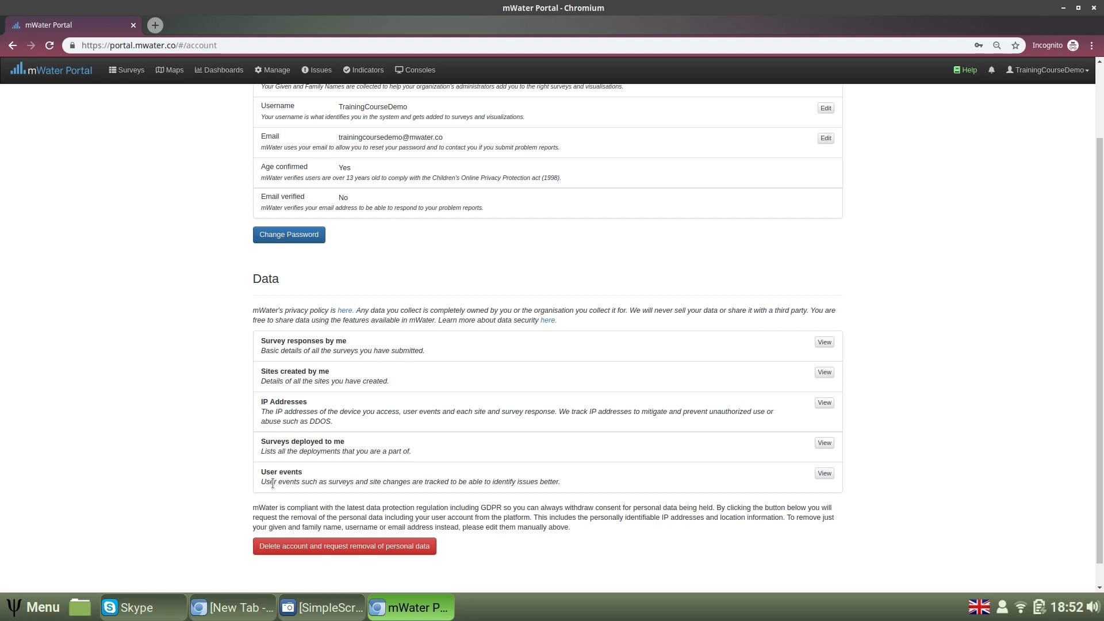
mouse_move(275, 490)
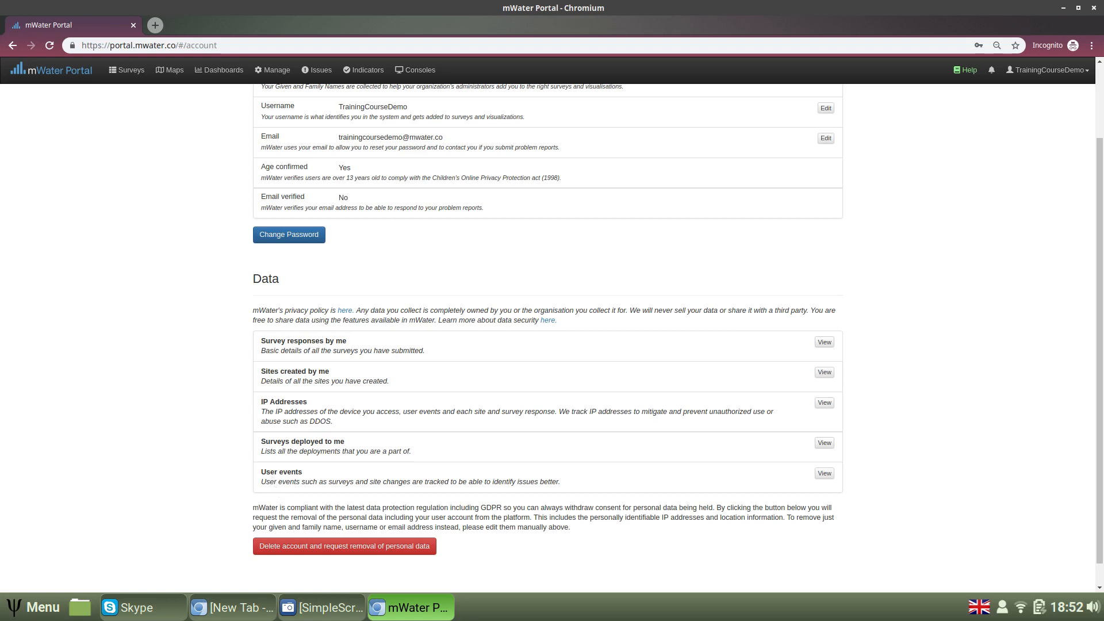
mouse_move(361, 526)
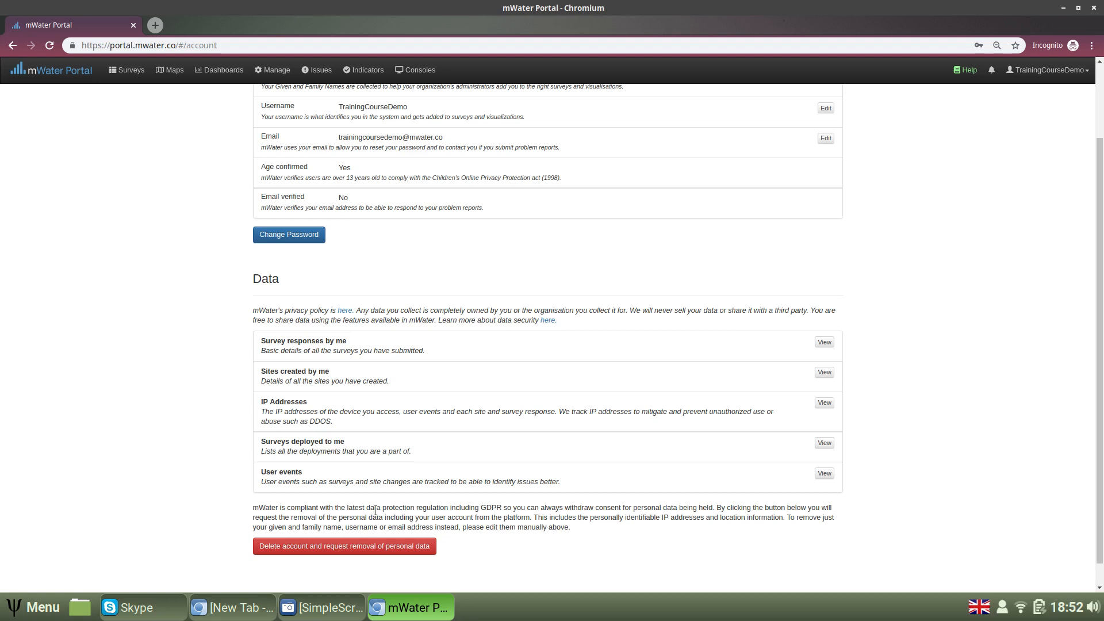
mouse_move(373, 473)
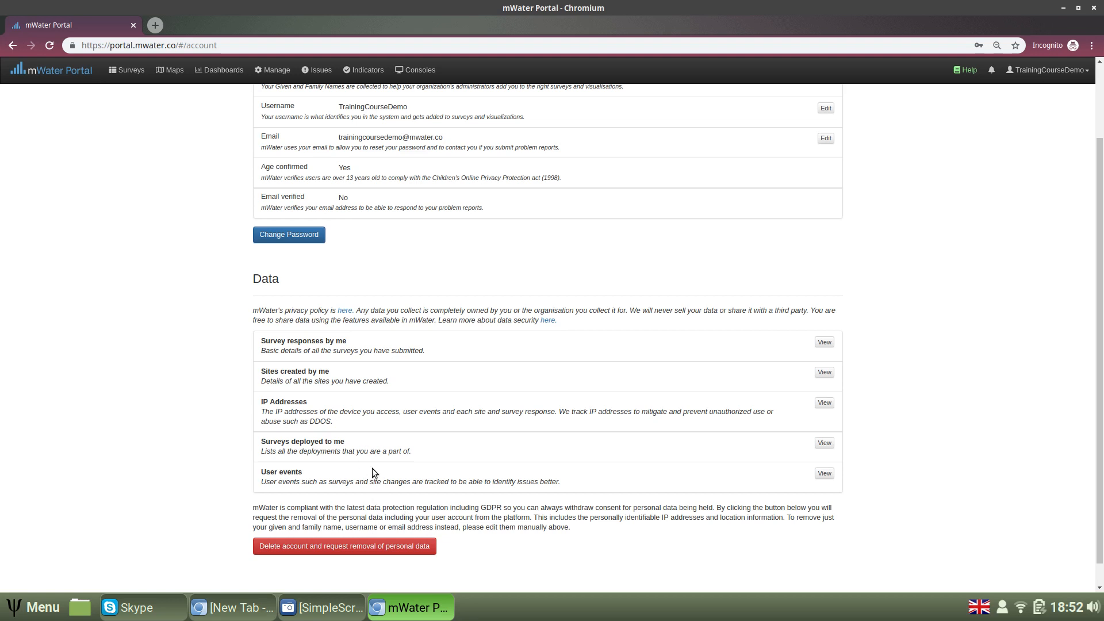
mouse_move(391, 338)
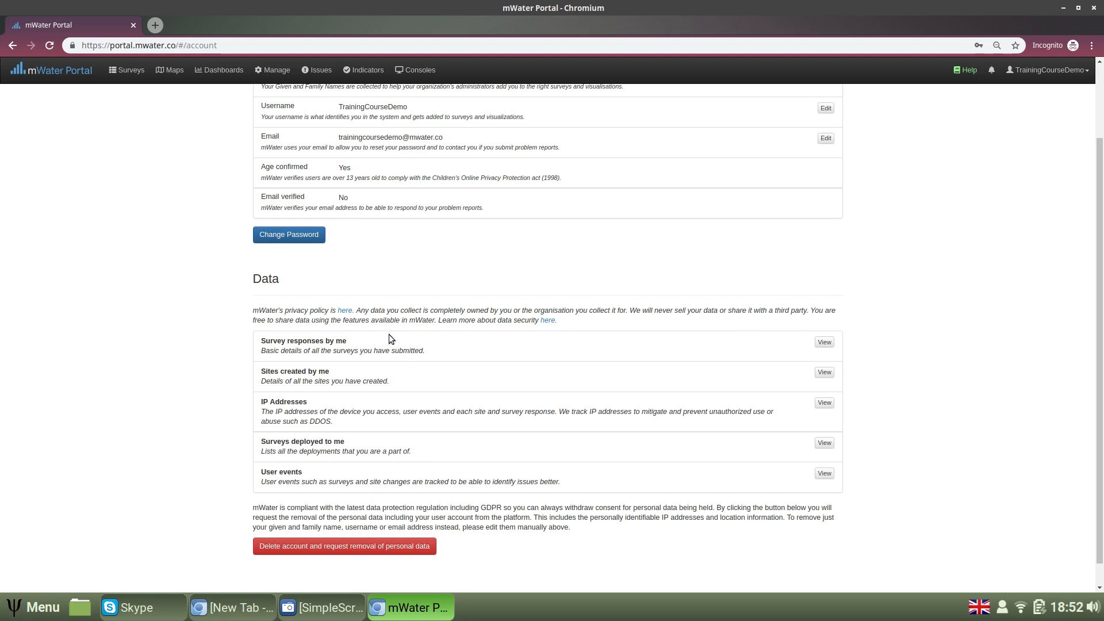
mouse_move(512, 339)
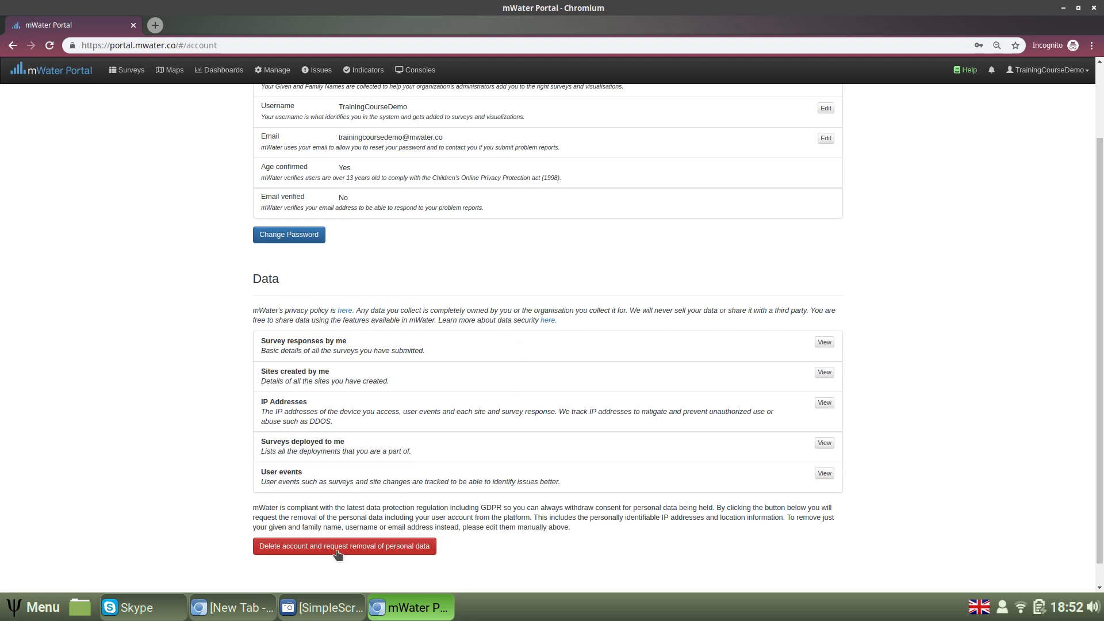
mouse_move(338, 552)
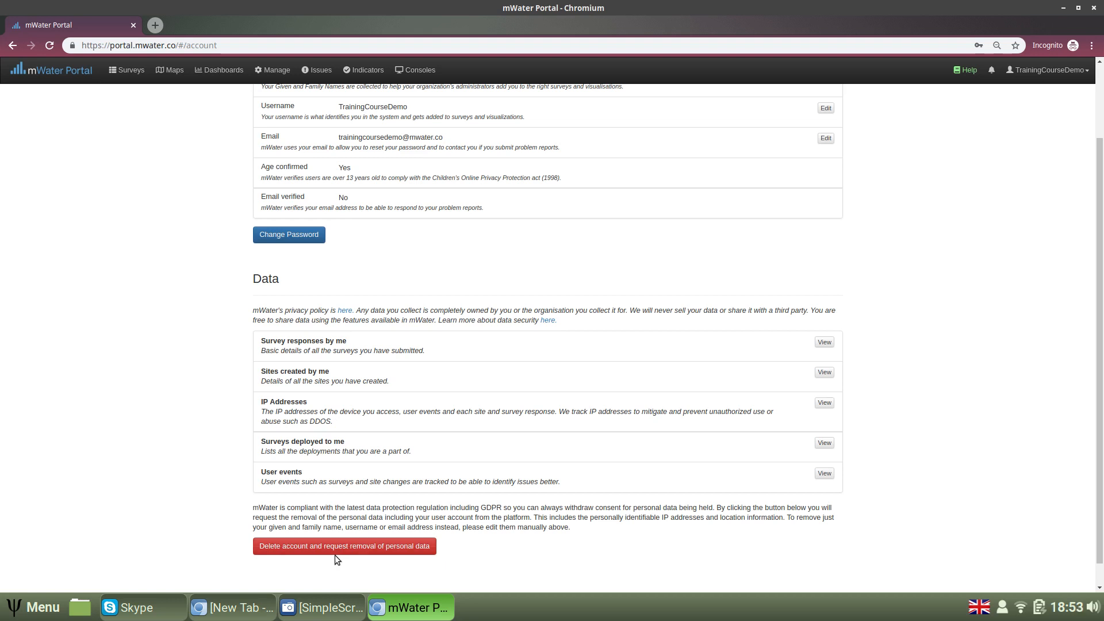
mouse_move(344, 545)
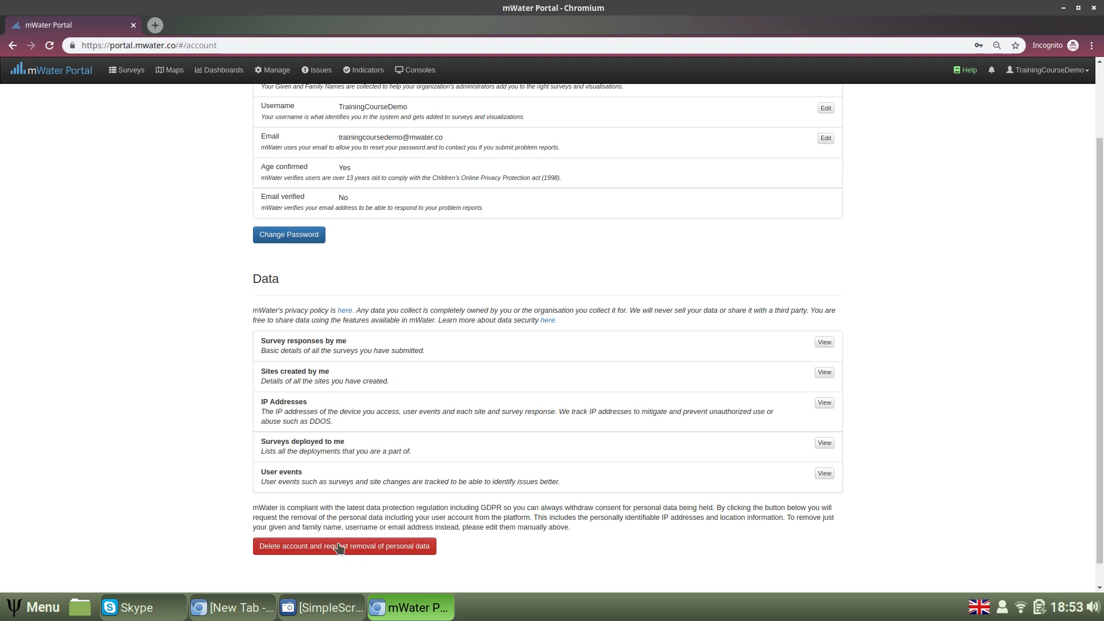
mouse_move(313, 509)
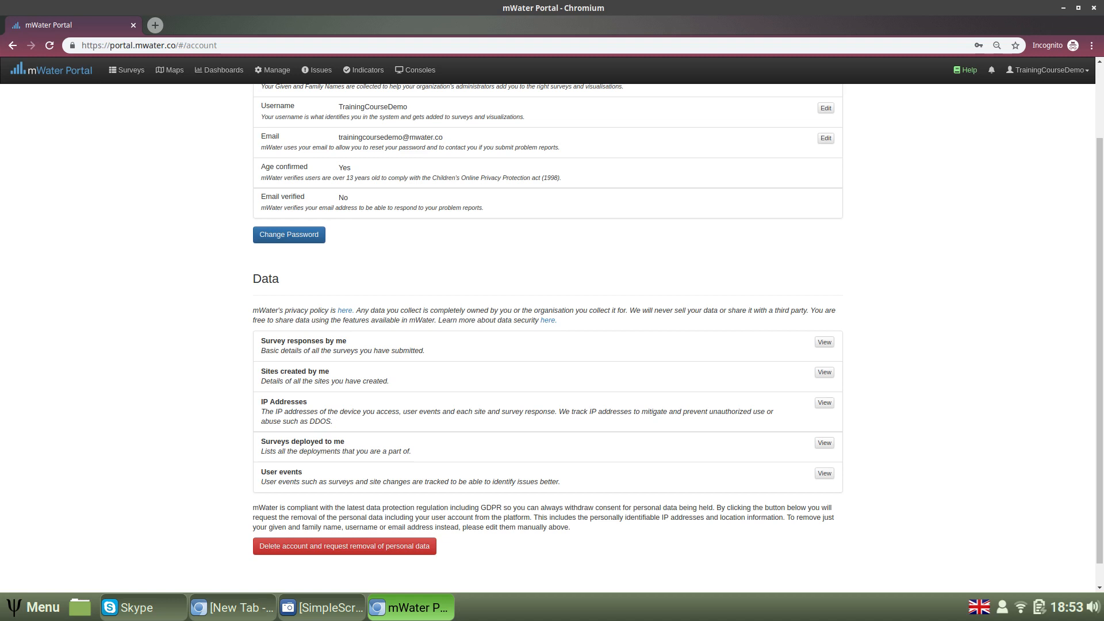
mouse_move(344, 546)
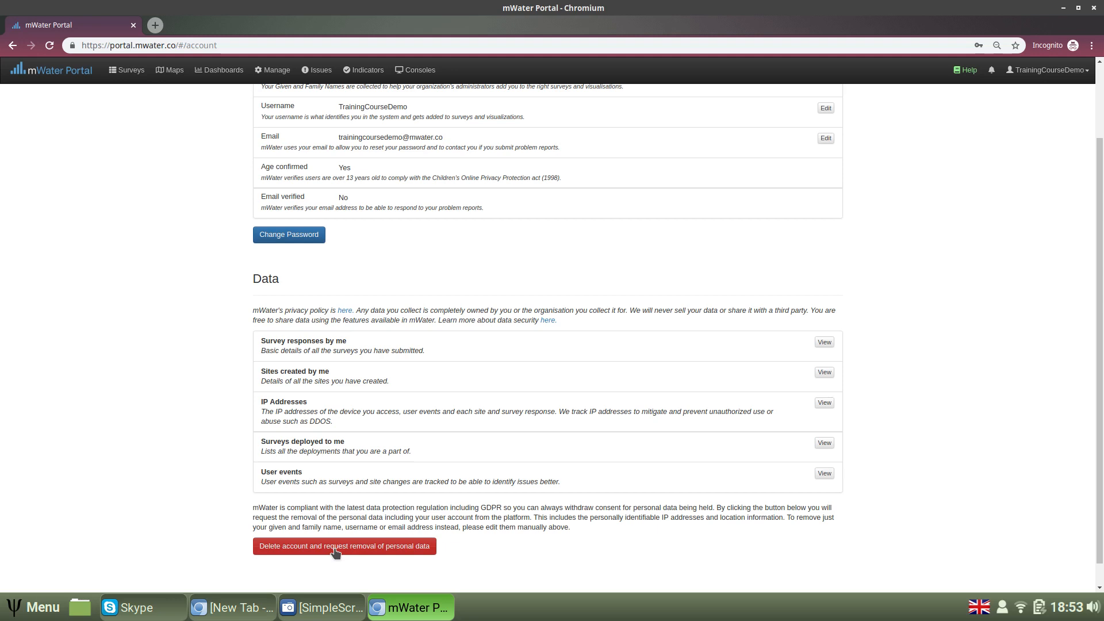
Step: Scroll down the account page and open a new Chromium tab
scroll(down, 3)
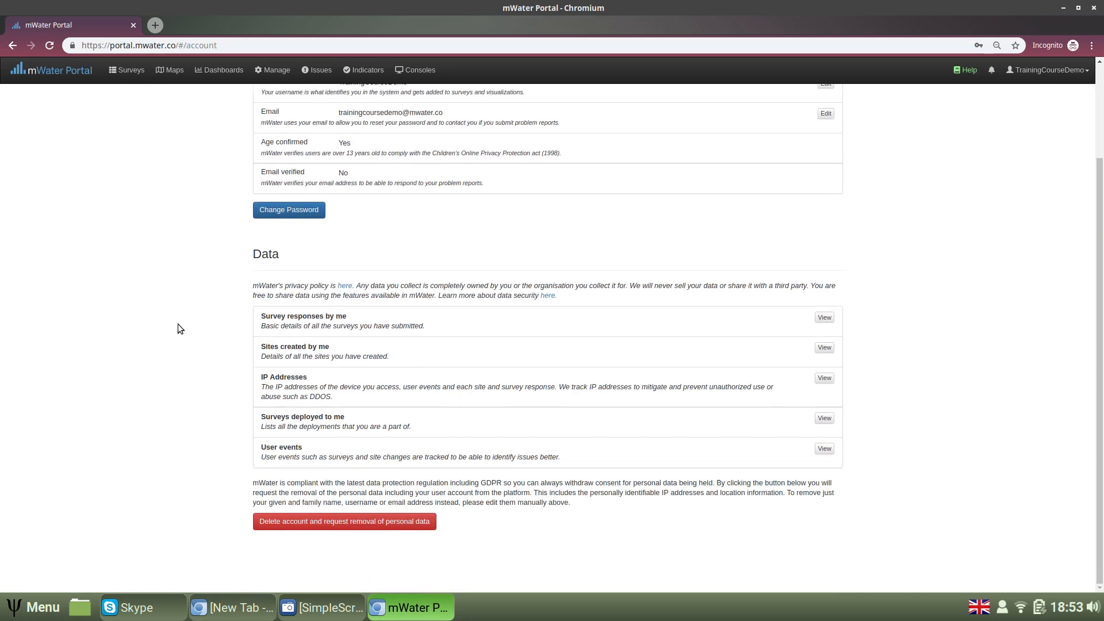
click(291, 24)
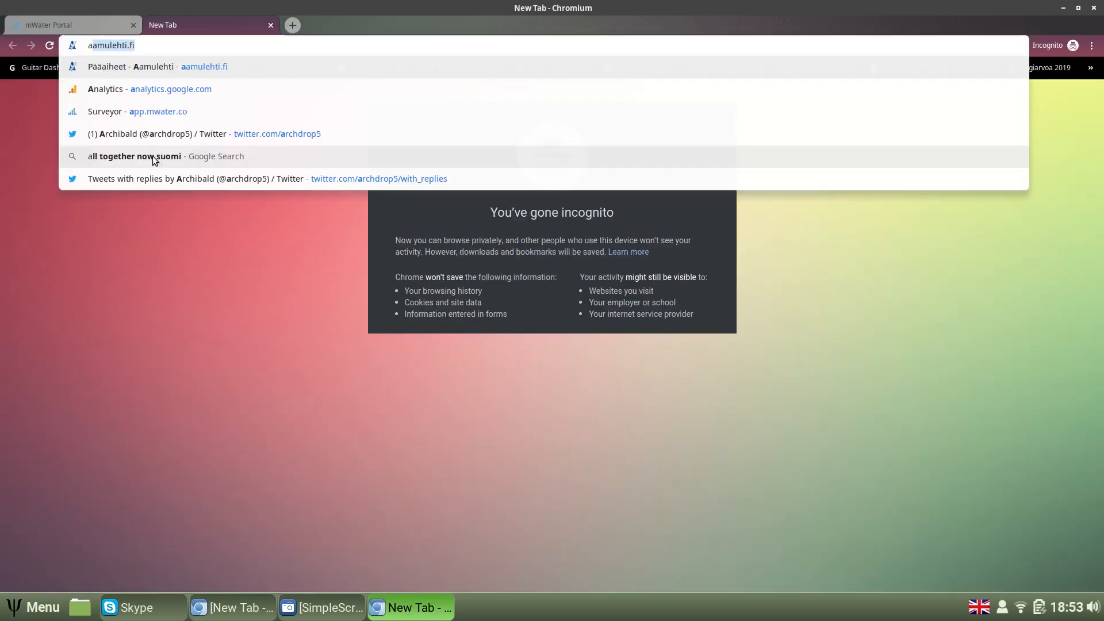
Step: Open app.mwater.co Surveyor and sign in with the training credentials
click(157, 111)
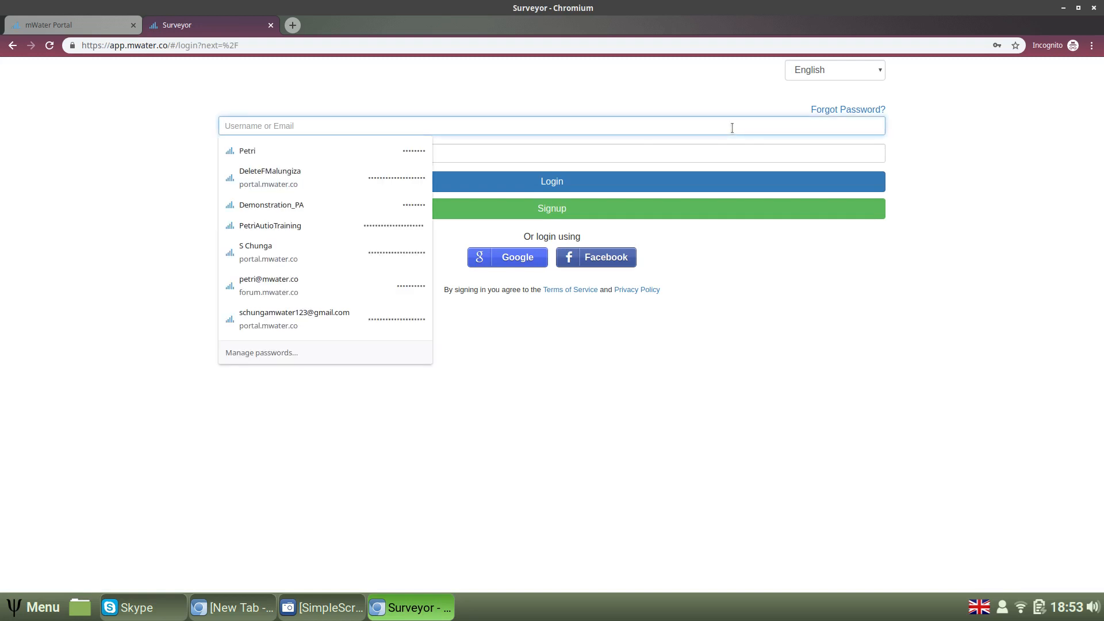
text(c)
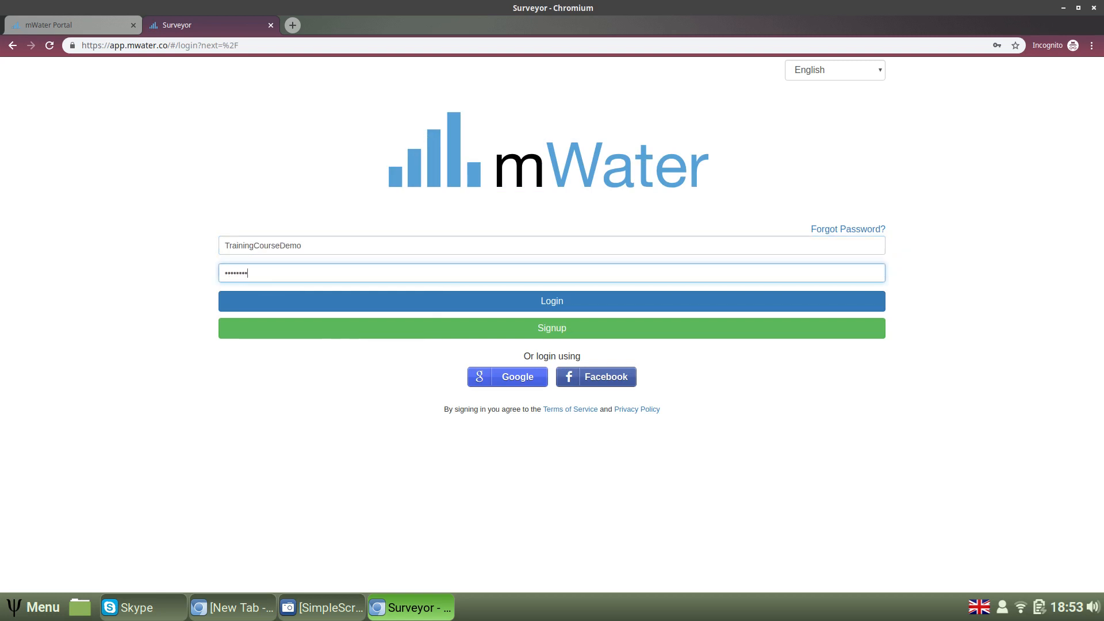
click(552, 301)
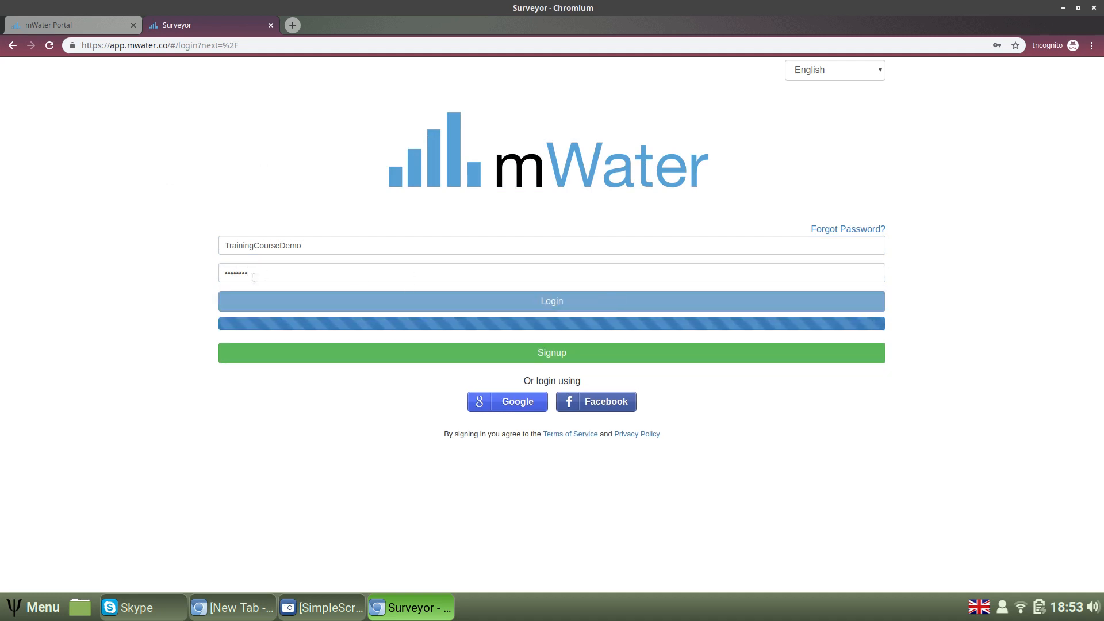
Step: Switch to phone-sized view, choose Standard User, and open Settings
key(F12)
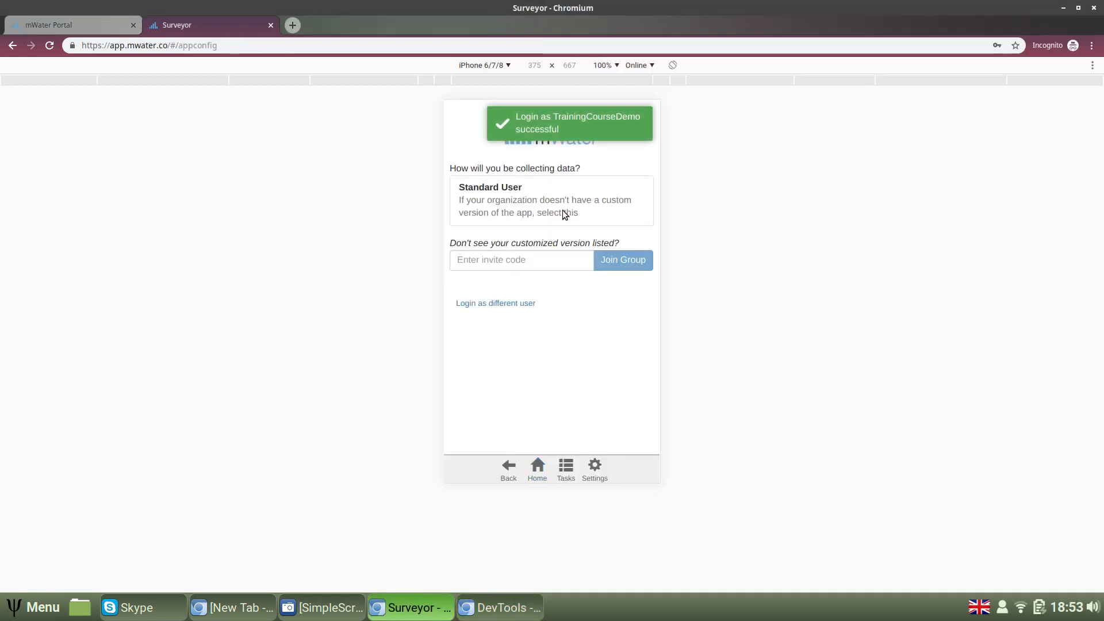
click(550, 200)
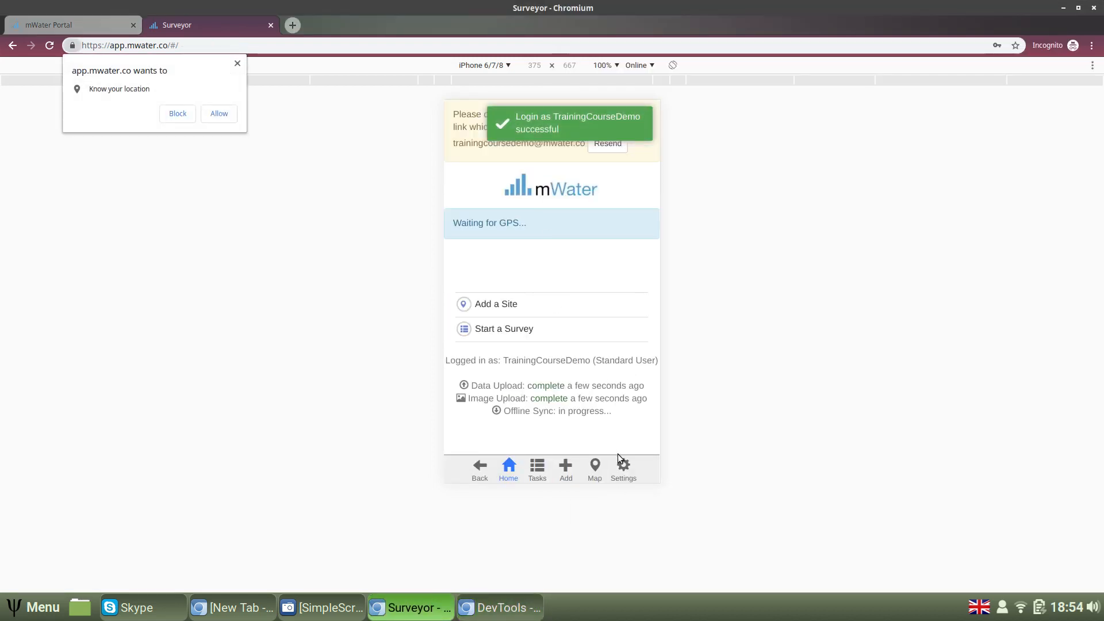
click(622, 470)
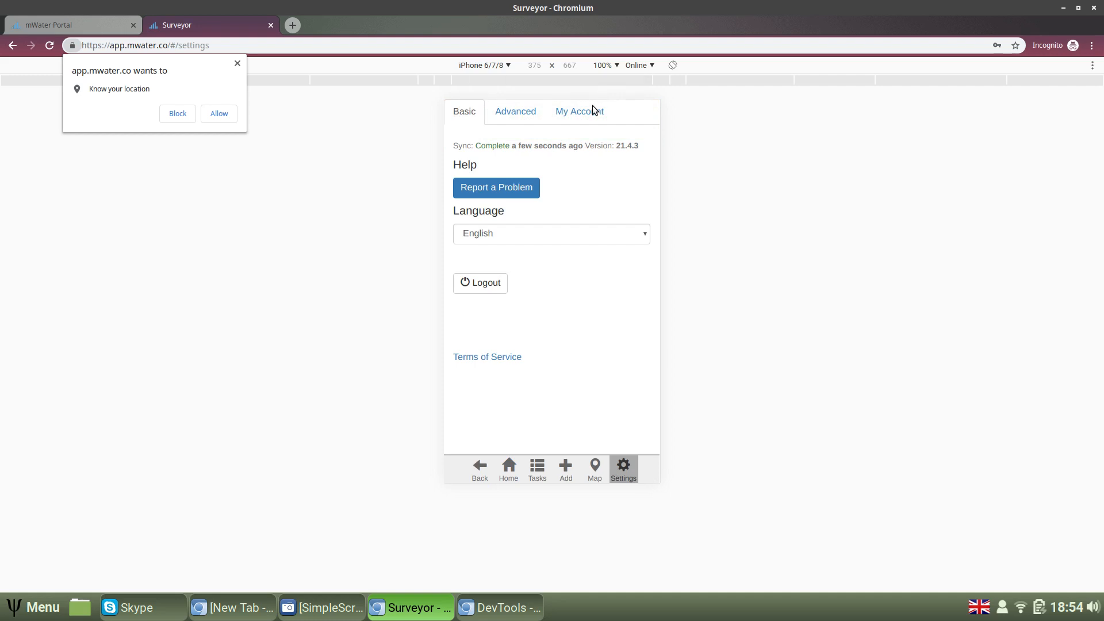
Step: Review the My Account profile, leaving Family Name unchanged, then return Home
click(579, 111)
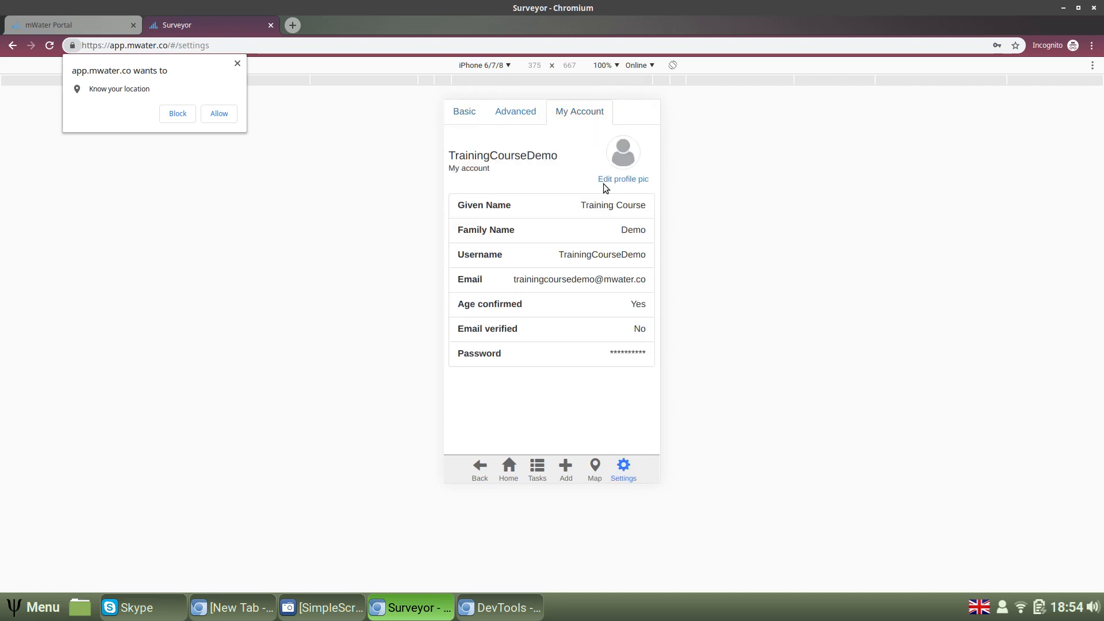
click(612, 229)
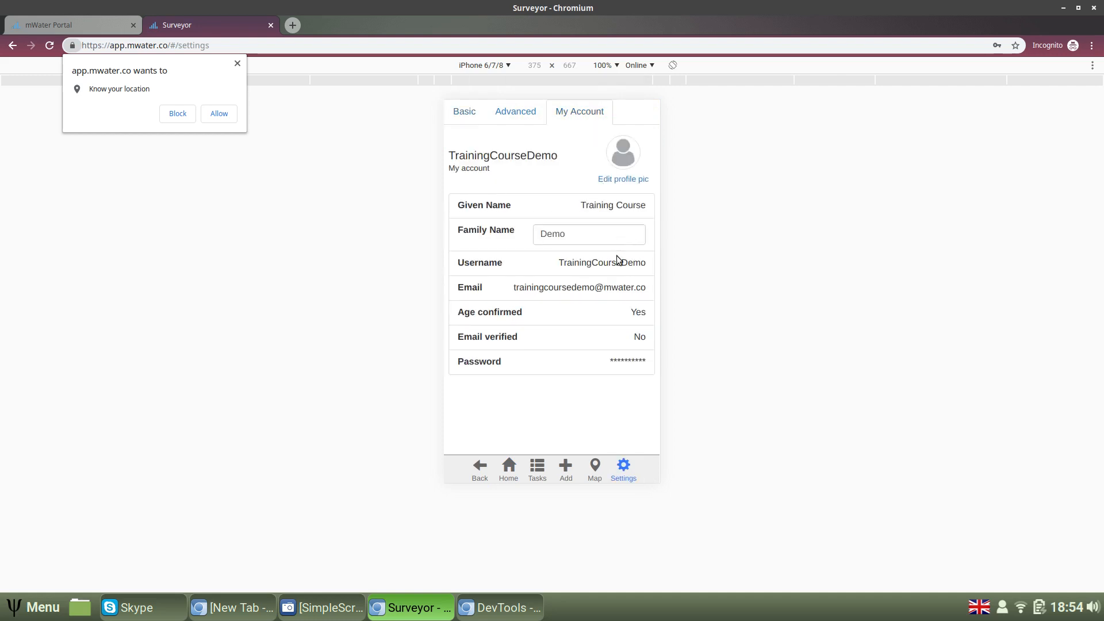
click(577, 288)
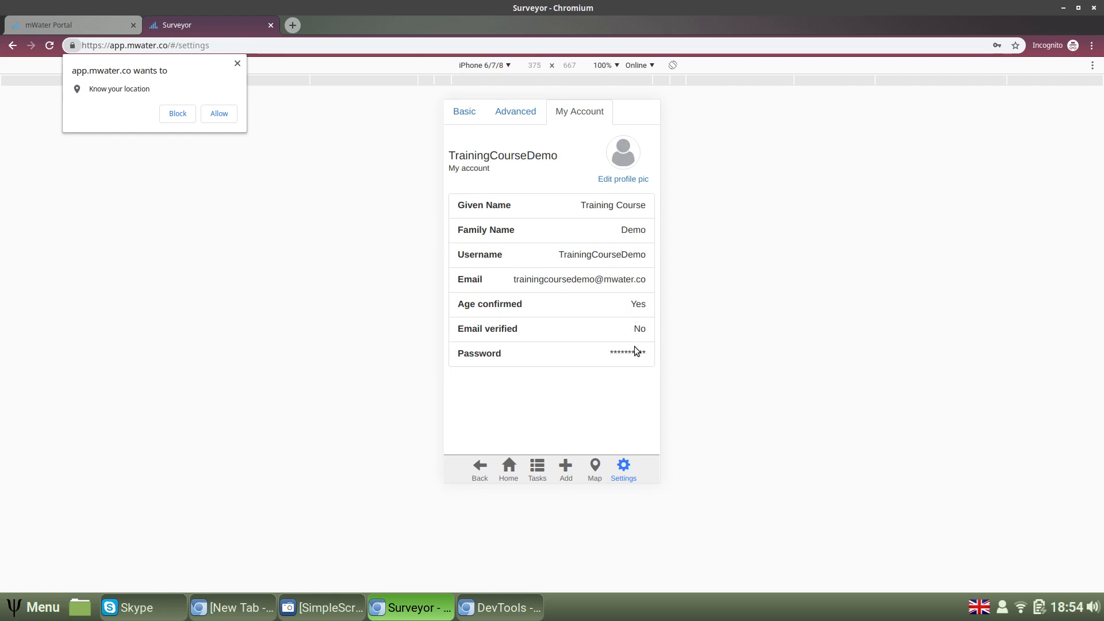
mouse_move(602, 312)
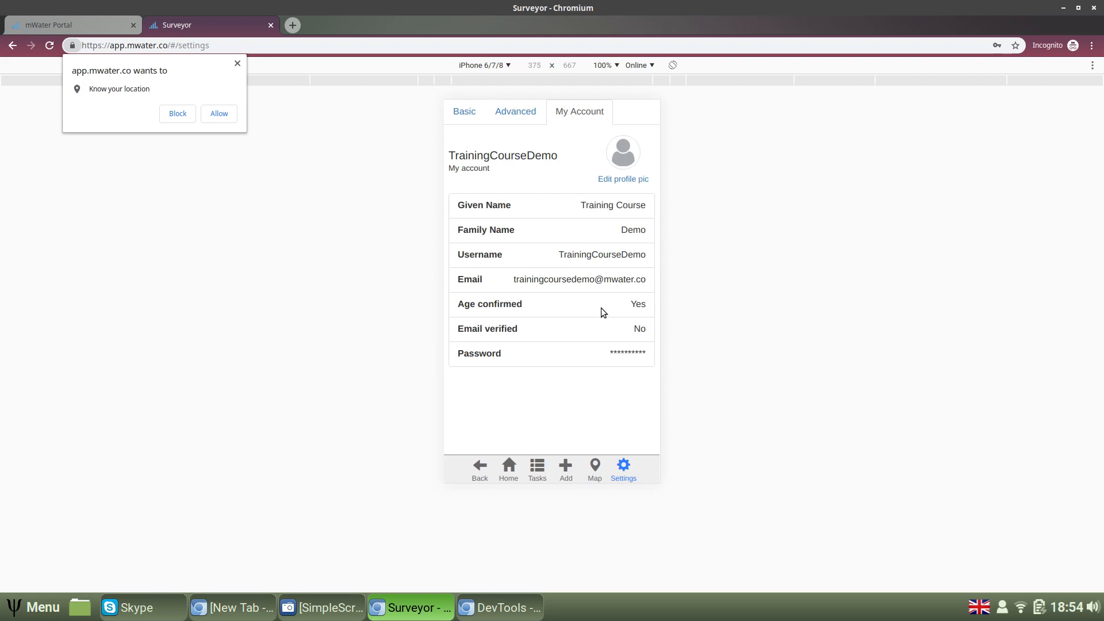
click(508, 470)
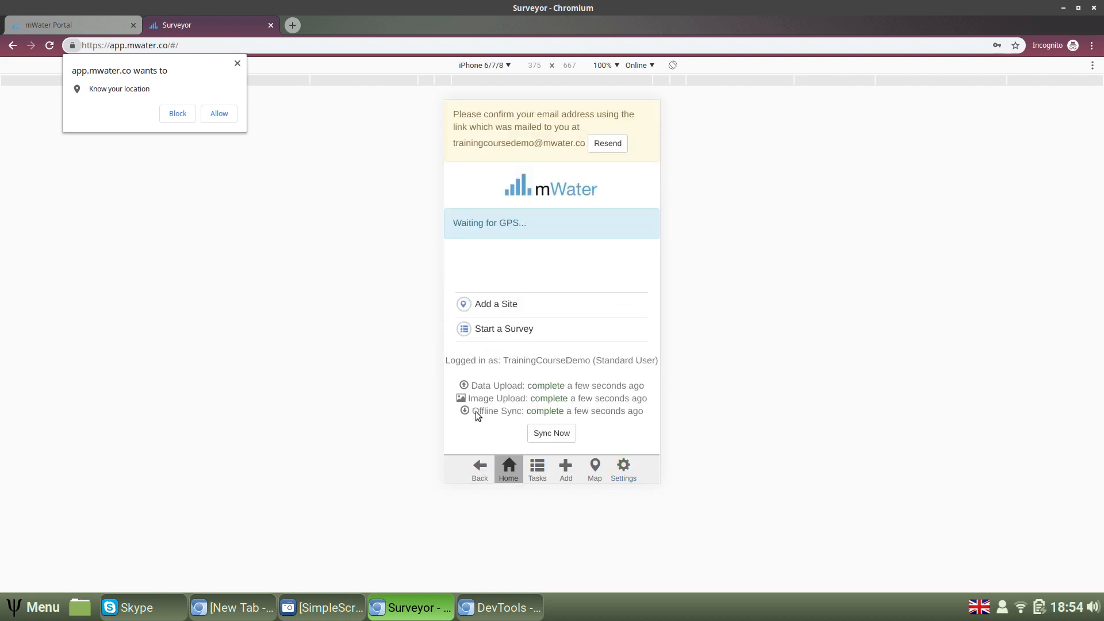
mouse_move(471, 424)
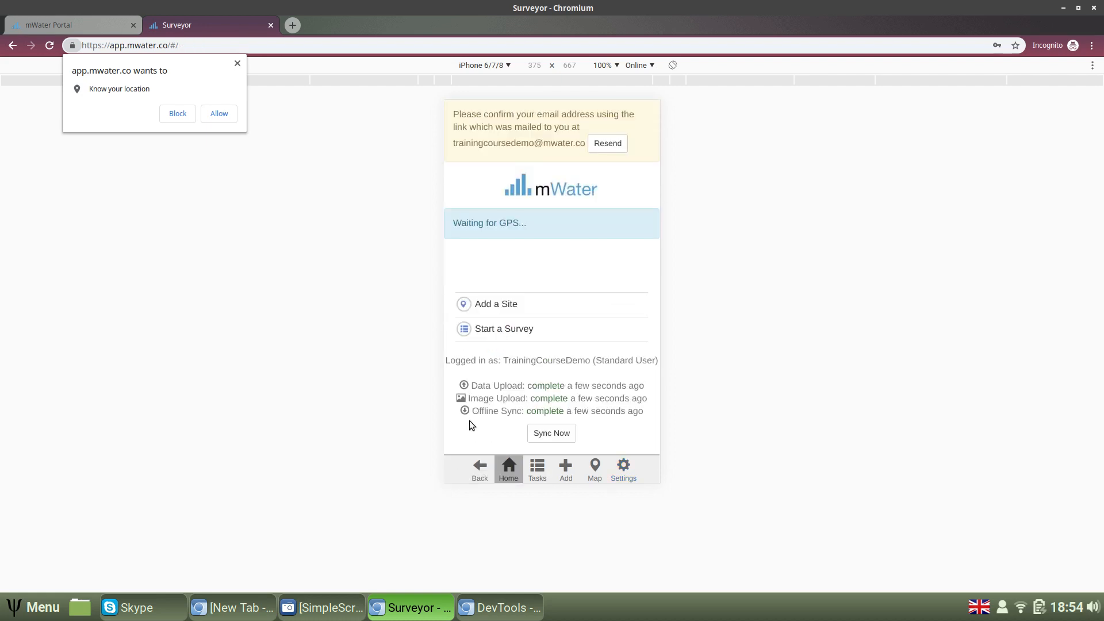
mouse_move(185, 335)
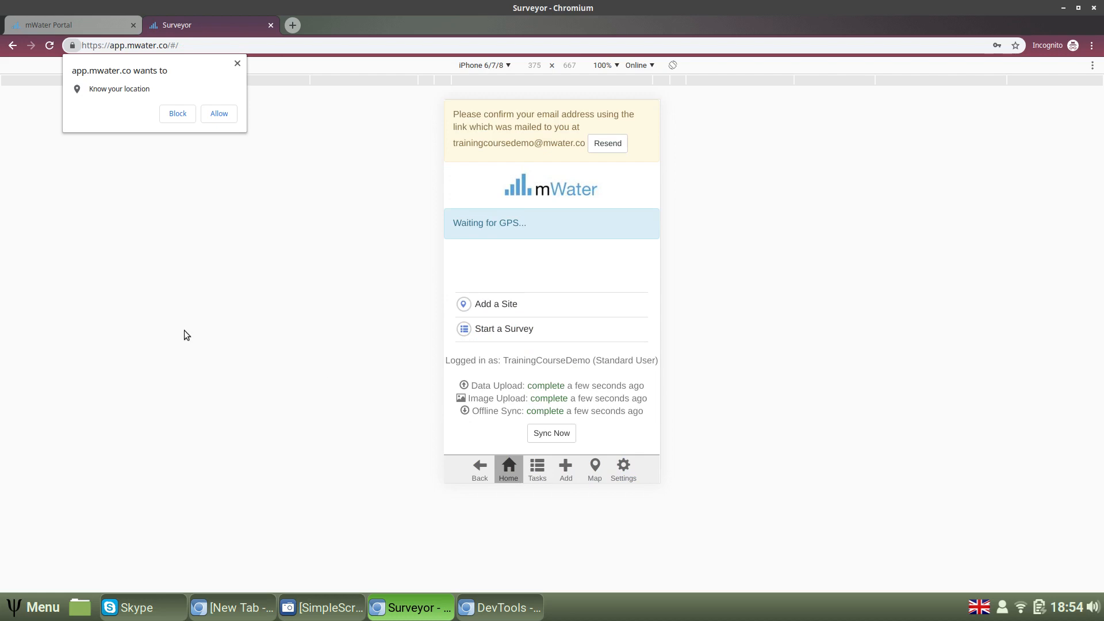